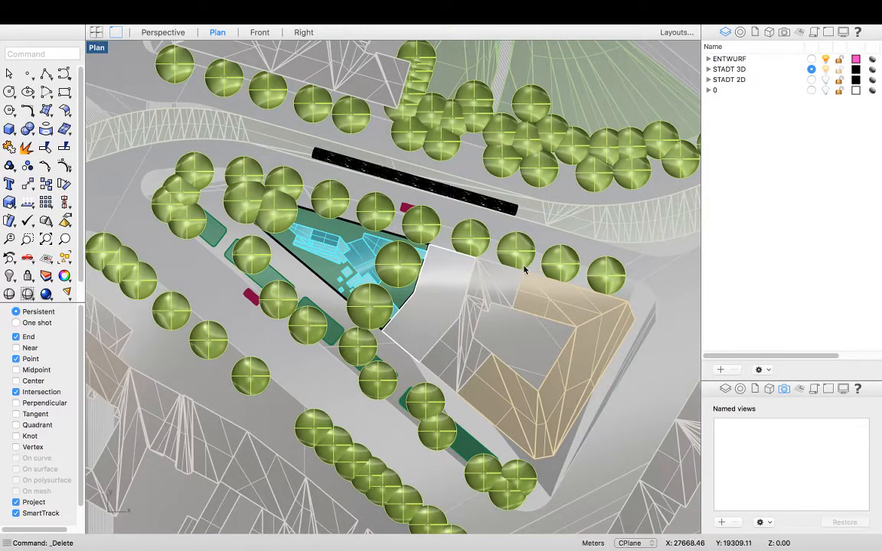
{"action": "mouse_move", "coordinate": [392, 300]}
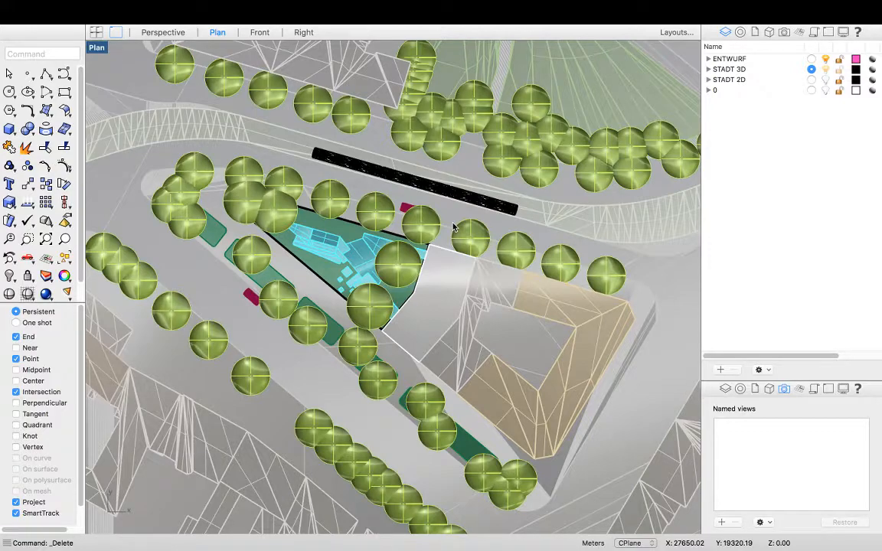
{"action": "mouse_move", "coordinate": [666, 53]}
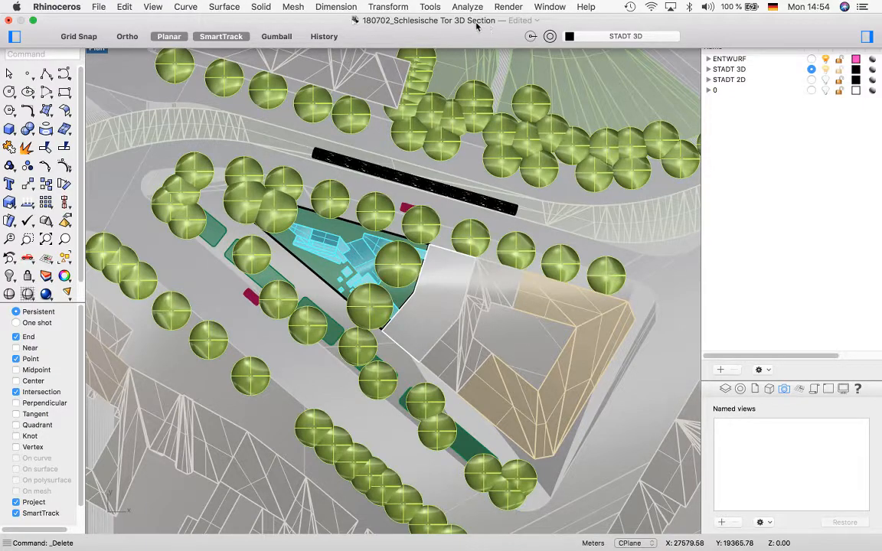
{"action": "mouse_move", "coordinate": [482, 28]}
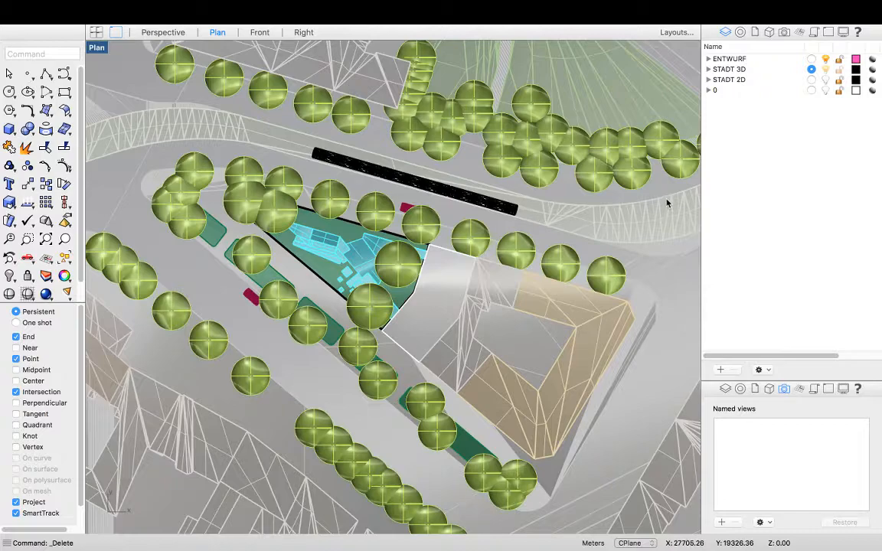
Create a new layer from the Layers panel context menu and name it SECTION.
{"action": "left_click", "coordinate": [729, 59]}
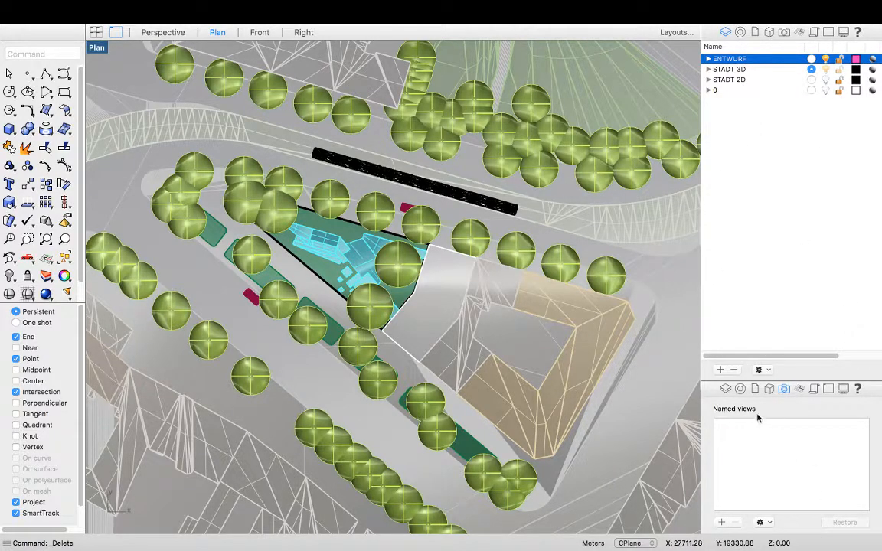
{"action": "right_click", "coordinate": [729, 58]}
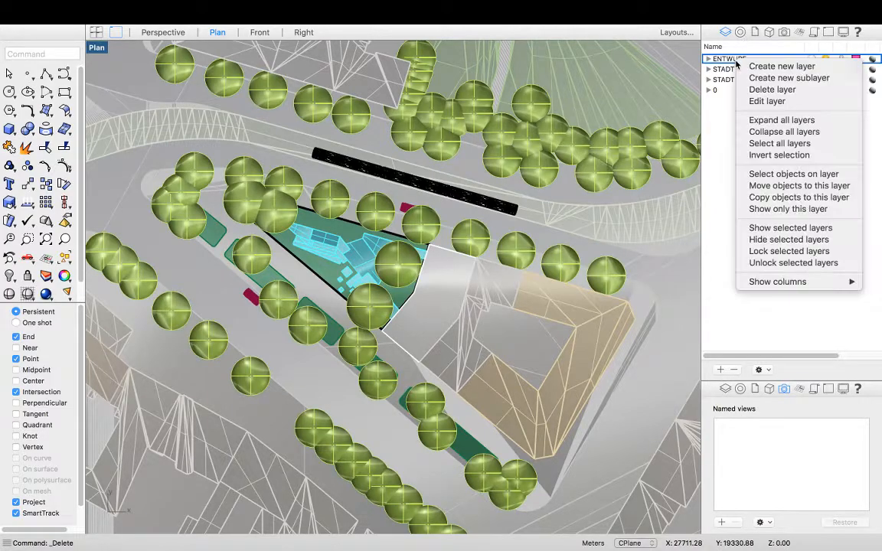
{"action": "left_click", "coordinate": [781, 66]}
{"action": "type", "text": "SECTION"}
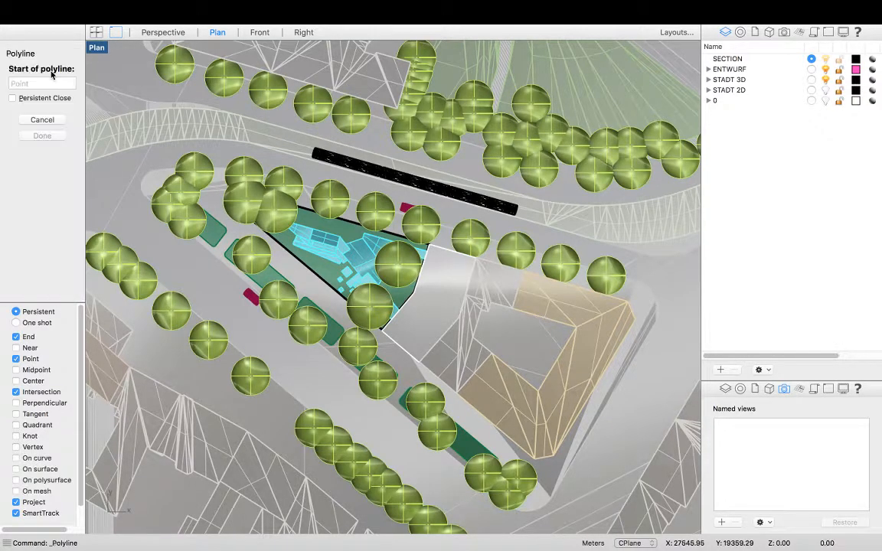
{"action": "mouse_move", "coordinate": [331, 349]}
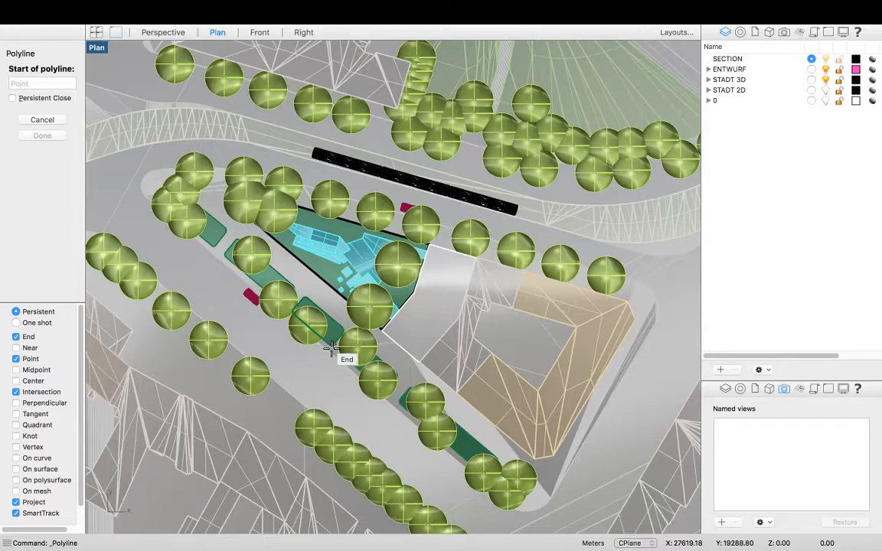
{"action": "mouse_move", "coordinate": [322, 386]}
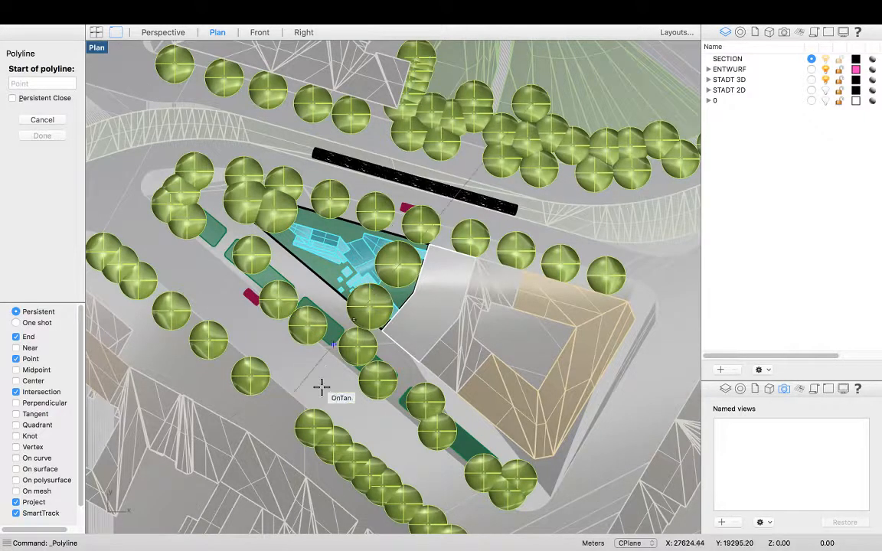
{"action": "mouse_move", "coordinate": [273, 421]}
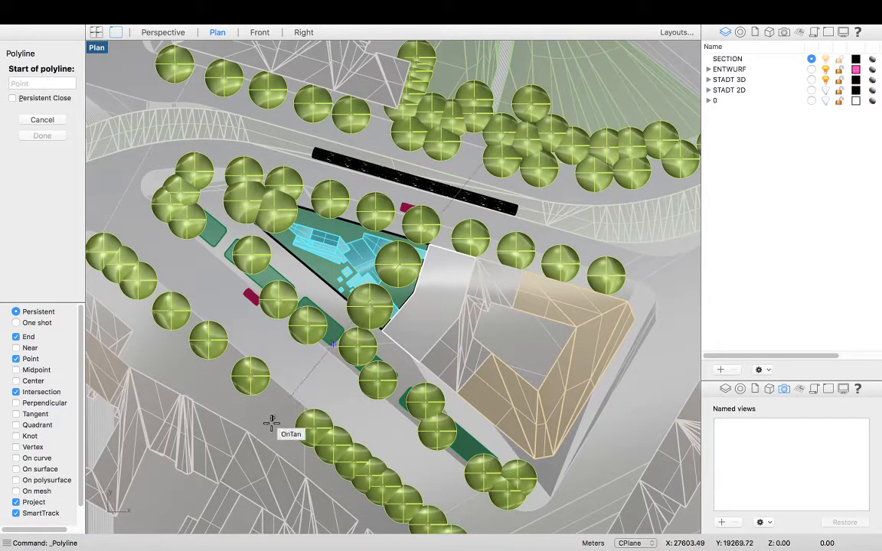
{"action": "mouse_move", "coordinate": [349, 273]}
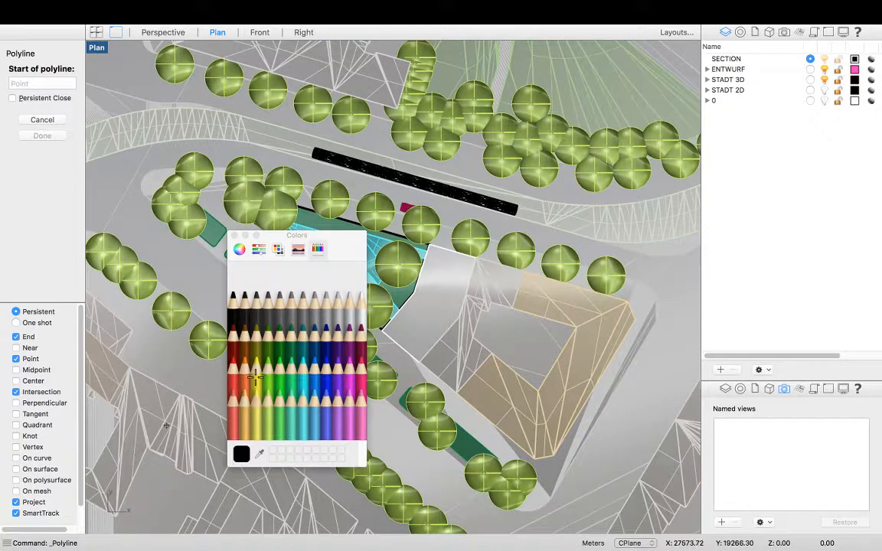
{"action": "mouse_move", "coordinate": [310, 375]}
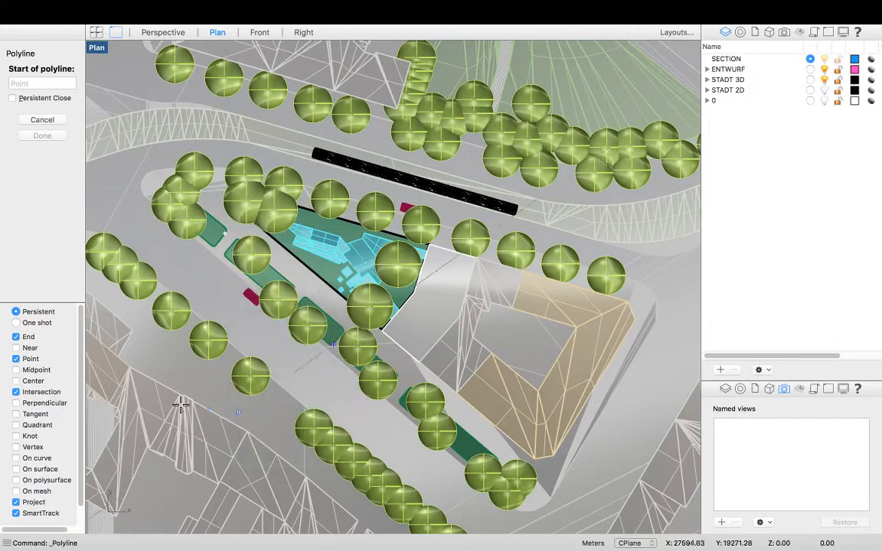
{"action": "mouse_move", "coordinate": [171, 465]}
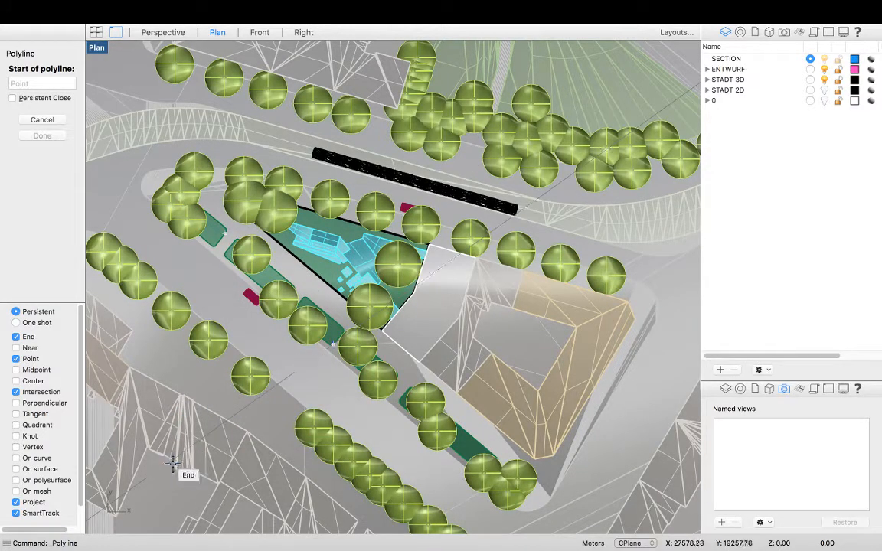
{"action": "mouse_move", "coordinate": [320, 327]}
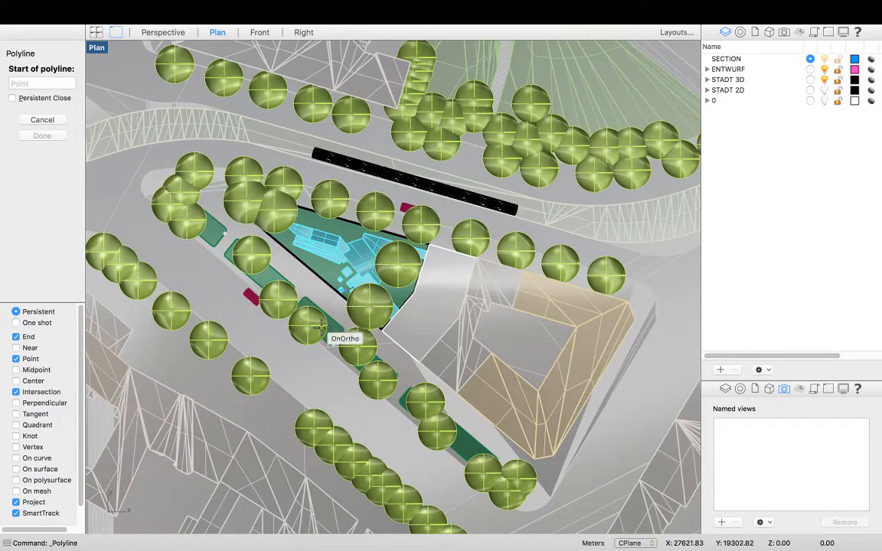
{"action": "mouse_move", "coordinate": [340, 294]}
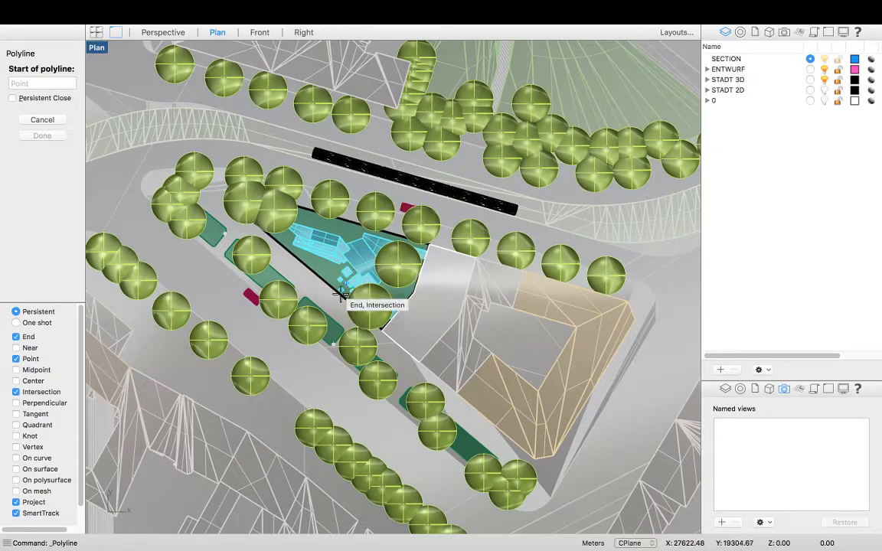
{"action": "mouse_move", "coordinate": [283, 353]}
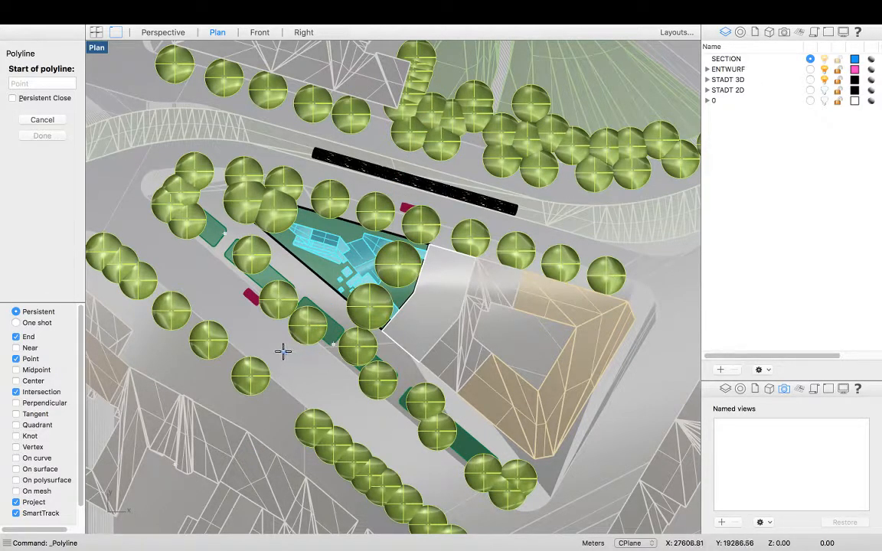
{"action": "mouse_move", "coordinate": [233, 426]}
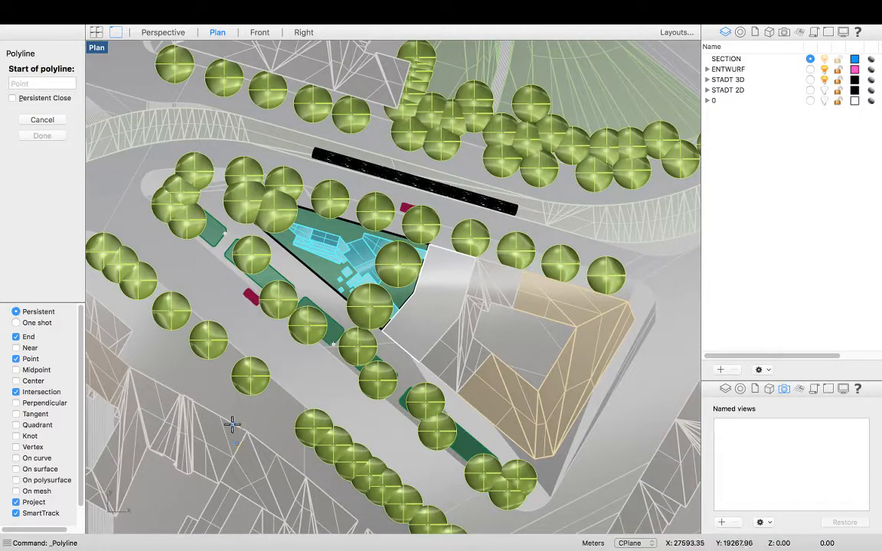
Start the section polyline at the site's lower-left corner.
{"action": "left_click", "coordinate": [233, 426]}
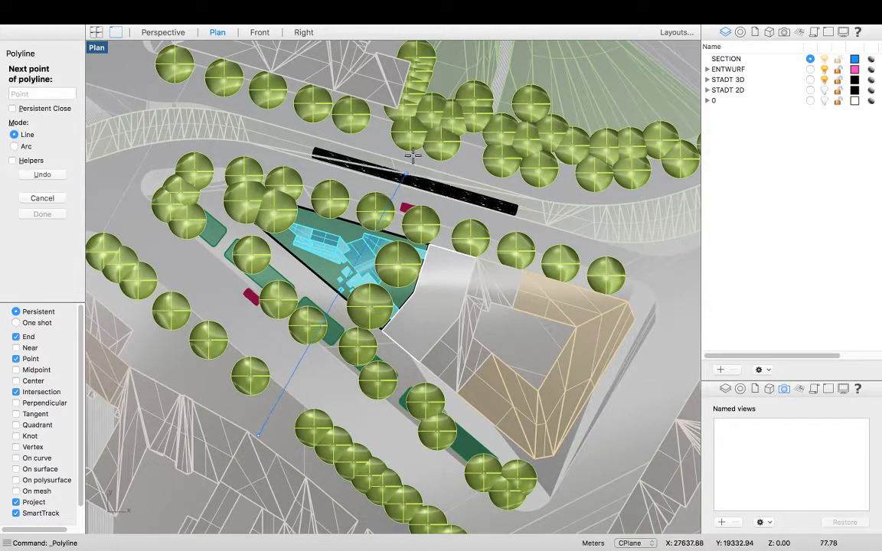
{"action": "mouse_move", "coordinate": [456, 100]}
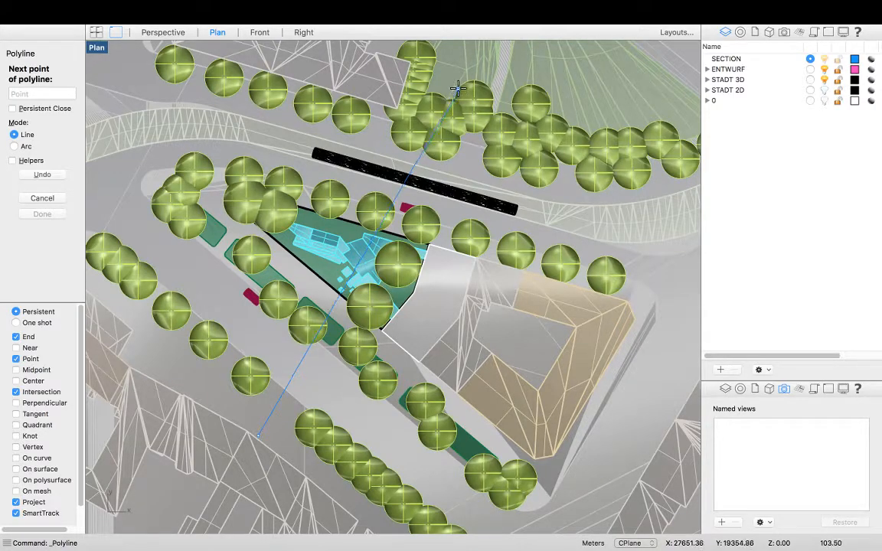
{"action": "mouse_move", "coordinate": [457, 86]}
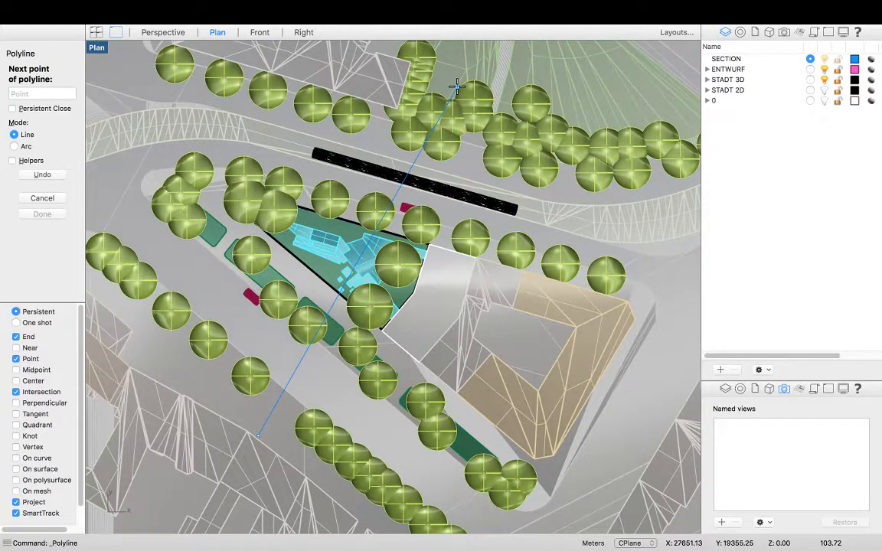
{"action": "mouse_move", "coordinate": [466, 84]}
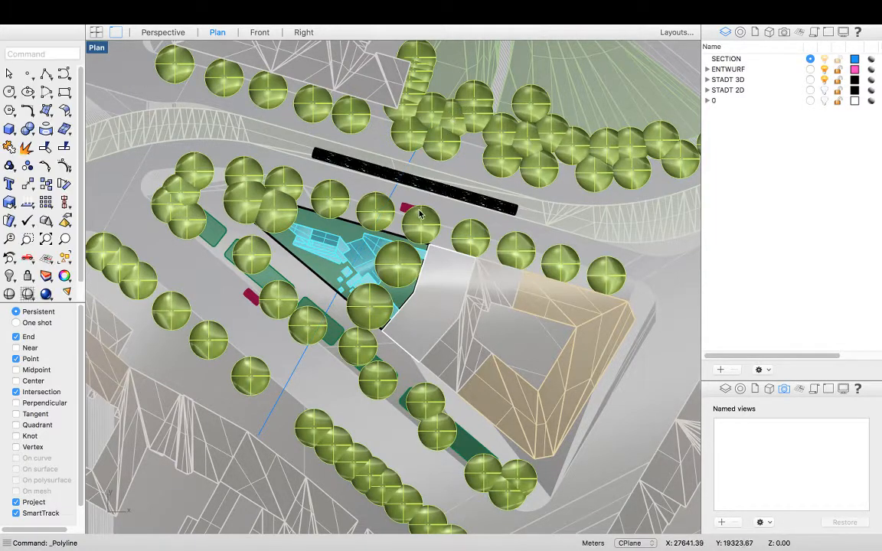
Select the blue section polyline in the Plan viewport.
{"action": "left_click", "coordinate": [300, 364]}
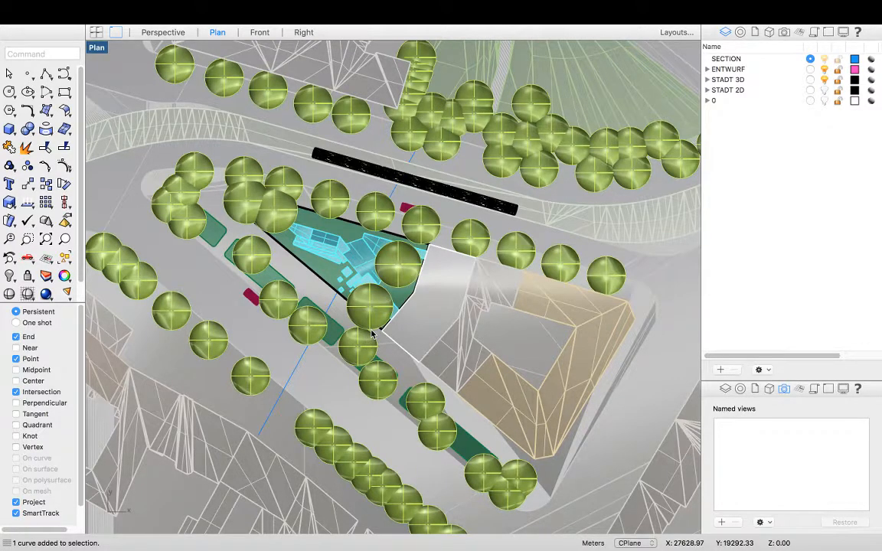
{"action": "mouse_move", "coordinate": [257, 438]}
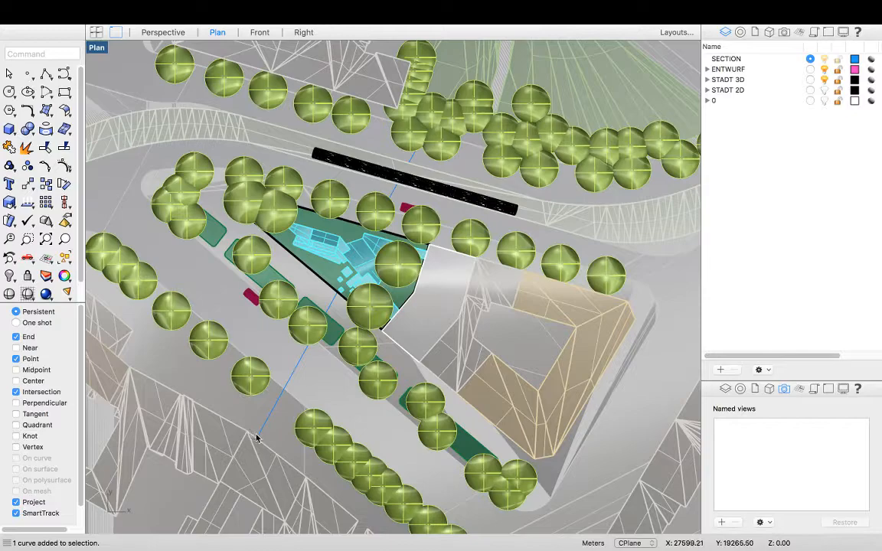
{"action": "mouse_move", "coordinate": [345, 291]}
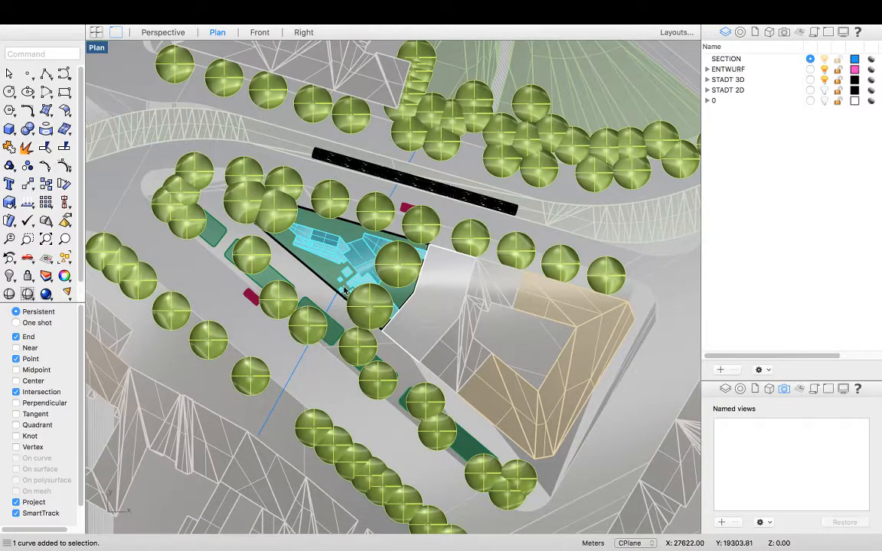
{"action": "mouse_move", "coordinate": [425, 137]}
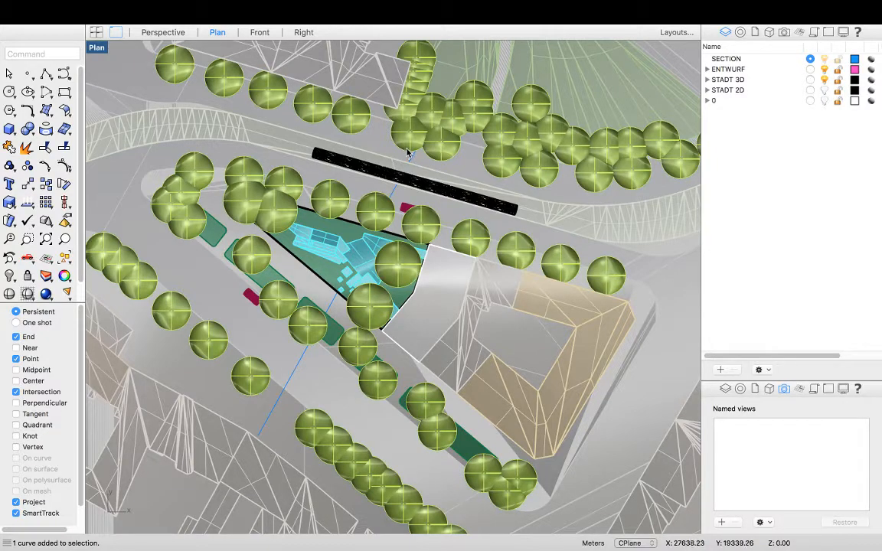
{"action": "mouse_move", "coordinate": [411, 176]}
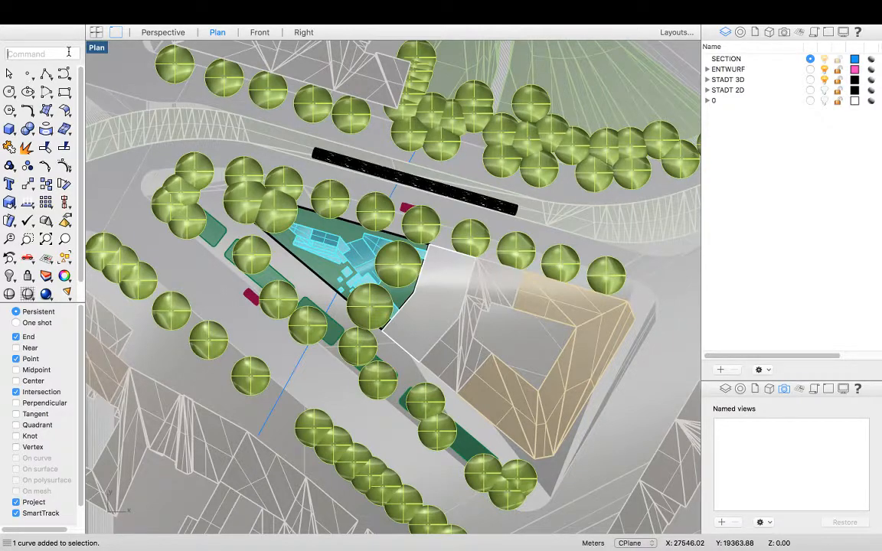
Run Section and pick the site polysurface, road surfaces and curve as objects to cut.
{"action": "type", "text": "Section"}
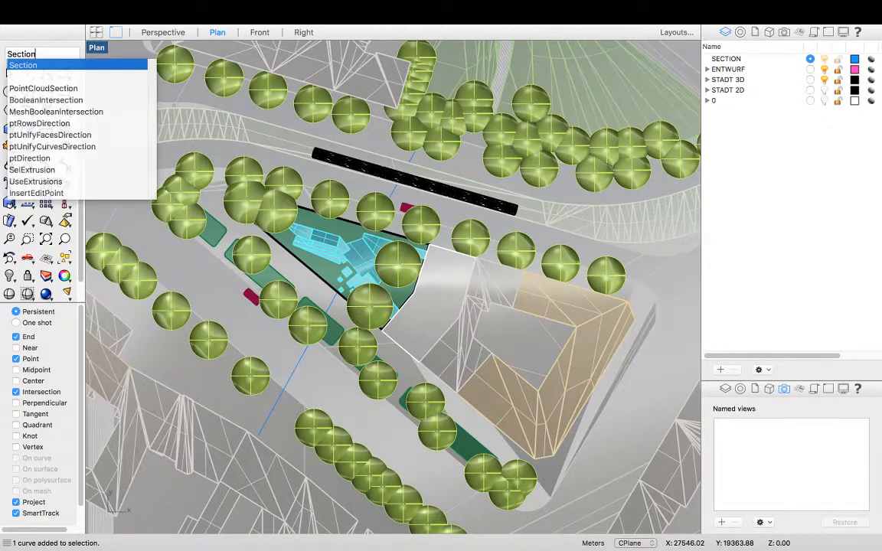
{"action": "left_click", "coordinate": [23, 64]}
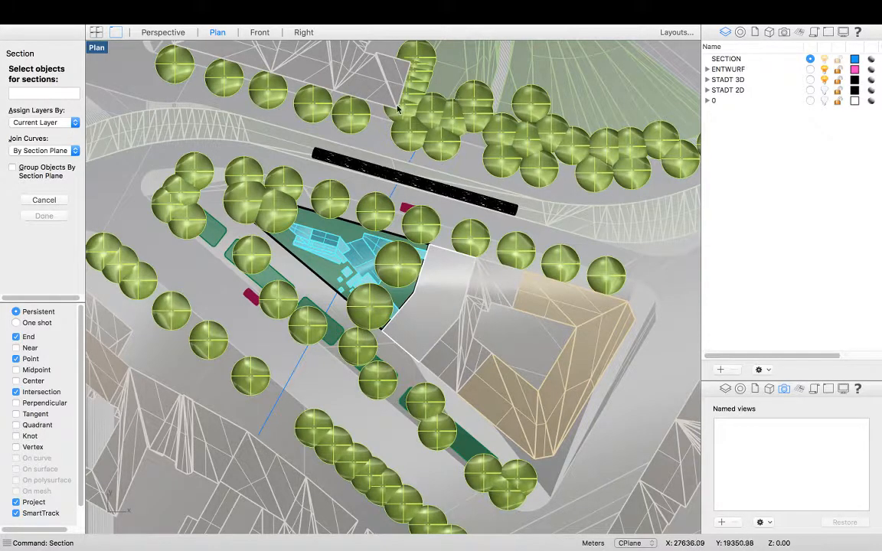
{"action": "mouse_move", "coordinate": [306, 381]}
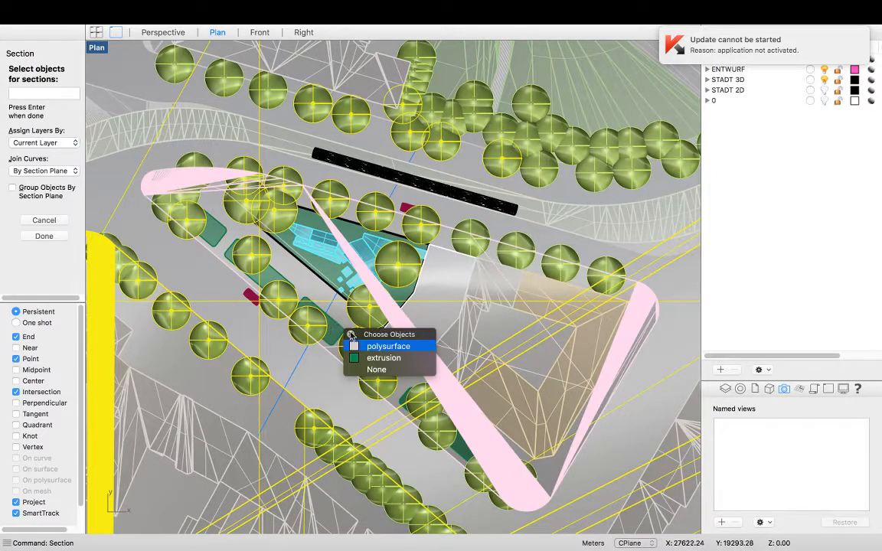
{"action": "left_click", "coordinate": [389, 346]}
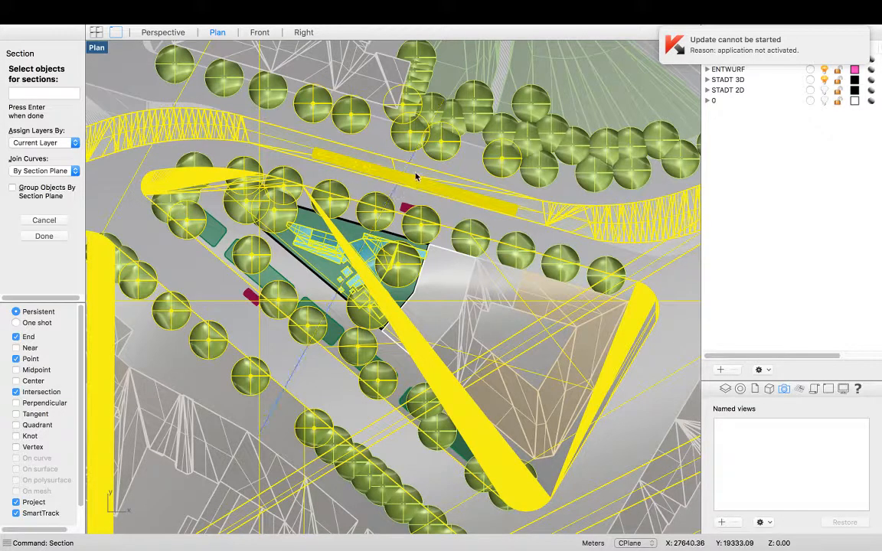
{"action": "mouse_move", "coordinate": [432, 114]}
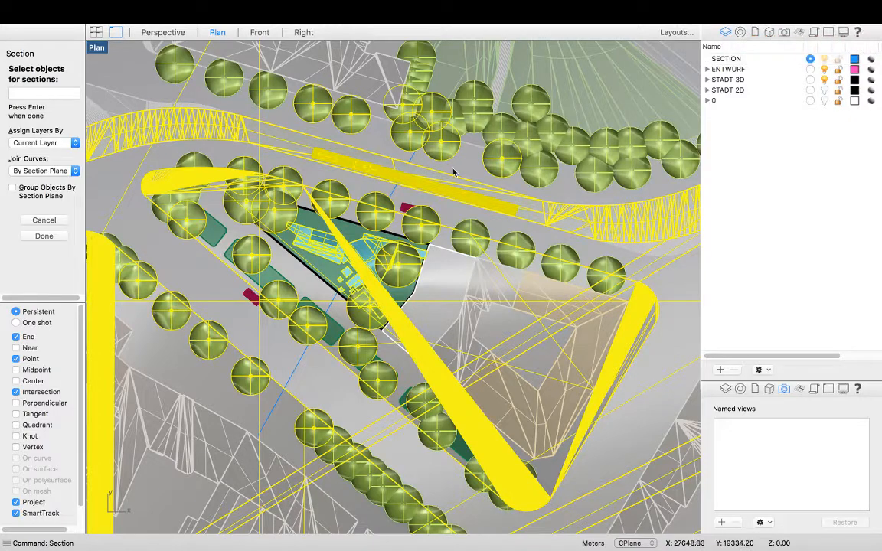
{"action": "mouse_move", "coordinate": [336, 294]}
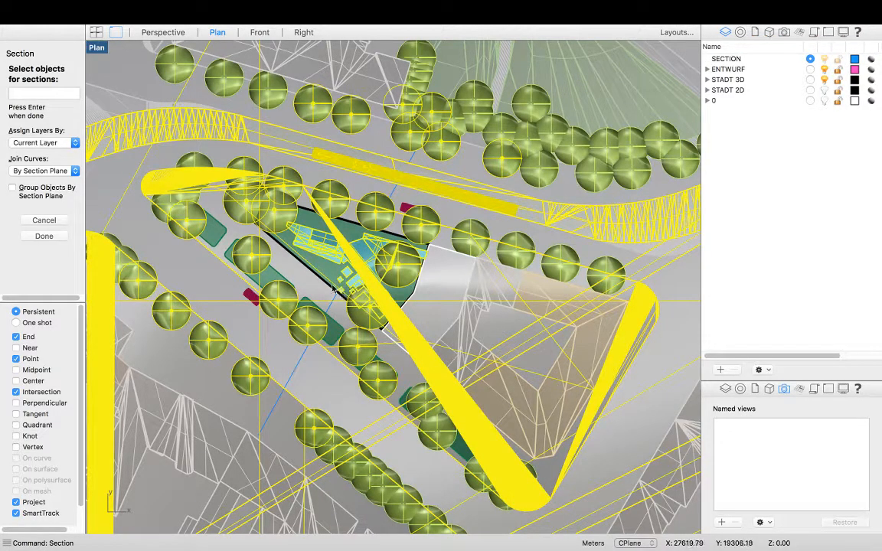
{"action": "left_click", "coordinate": [340, 294]}
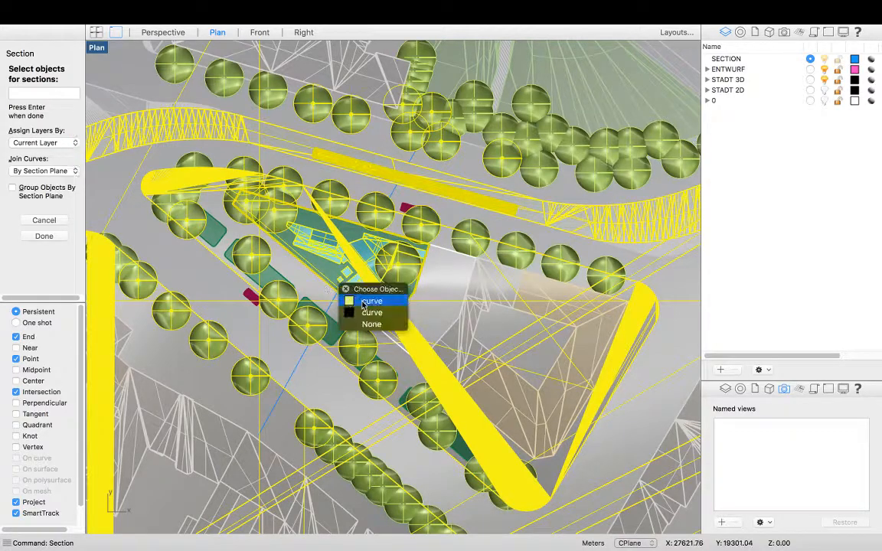
{"action": "left_click", "coordinate": [370, 300]}
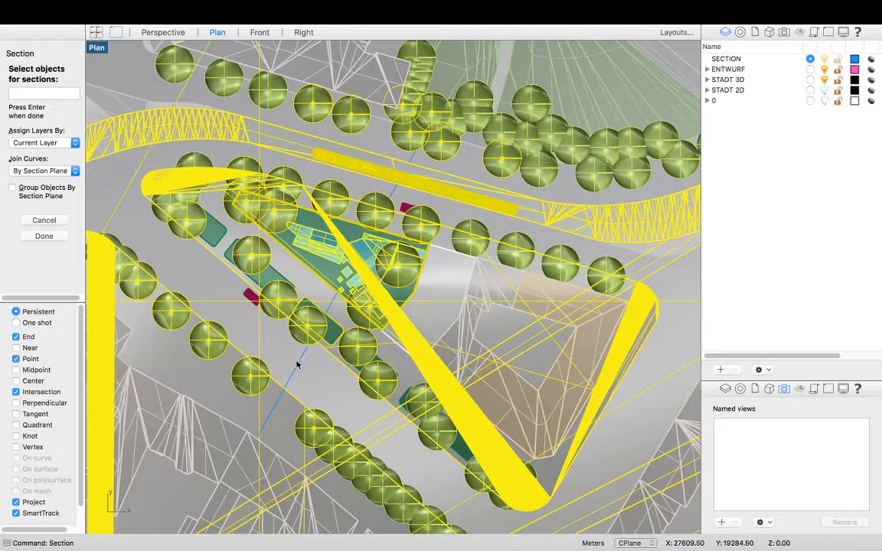
{"action": "mouse_move", "coordinate": [245, 460]}
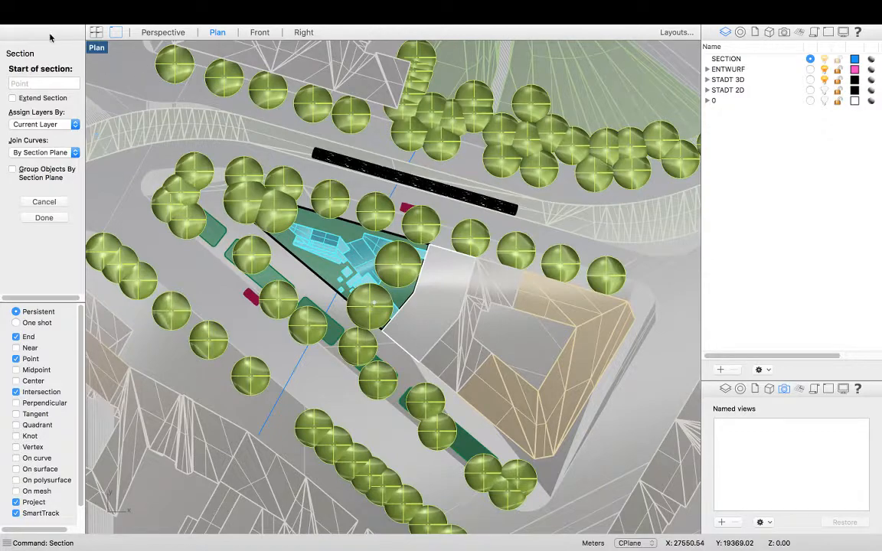
{"action": "mouse_move", "coordinate": [150, 174]}
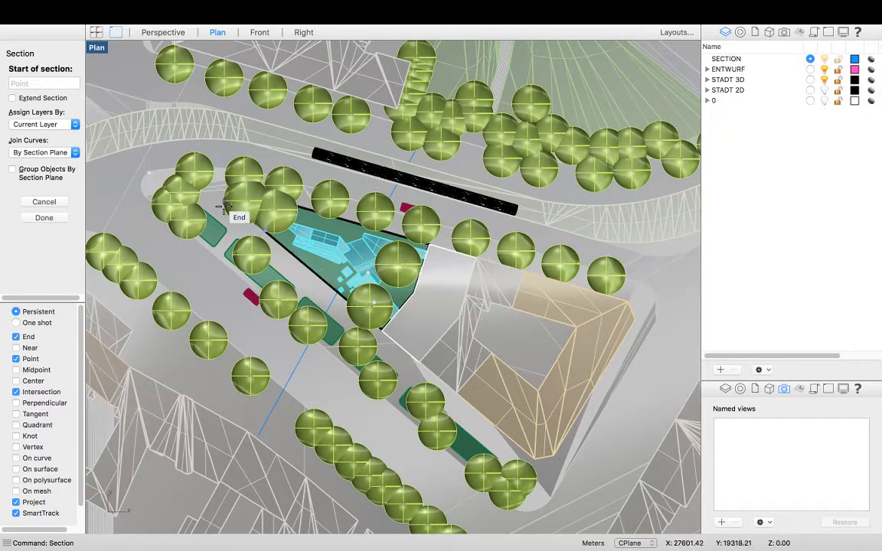
{"action": "mouse_move", "coordinate": [422, 314]}
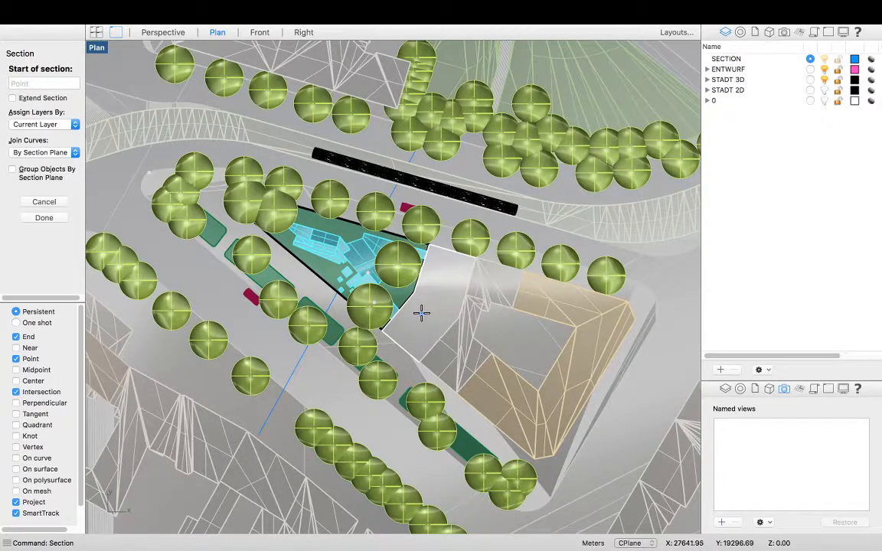
{"action": "mouse_move", "coordinate": [429, 123]}
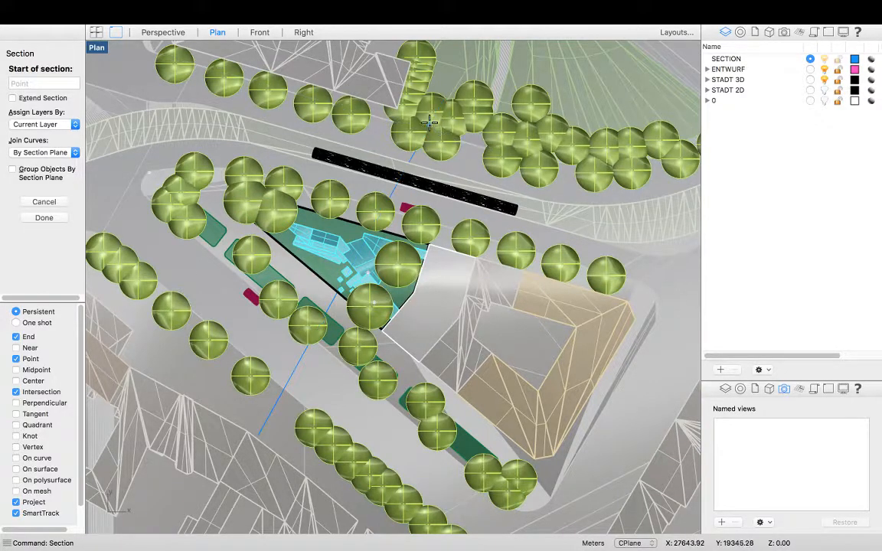
{"action": "mouse_move", "coordinate": [441, 104]}
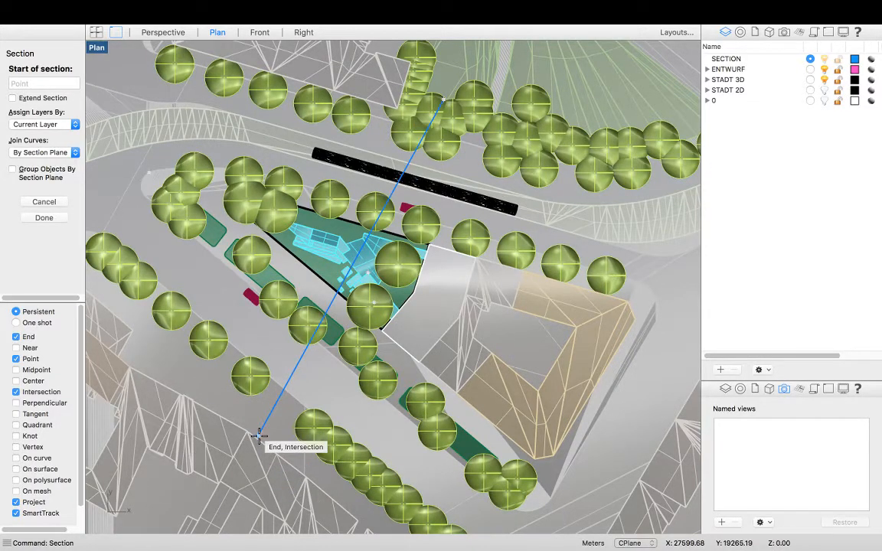
{"action": "mouse_move", "coordinate": [441, 101]}
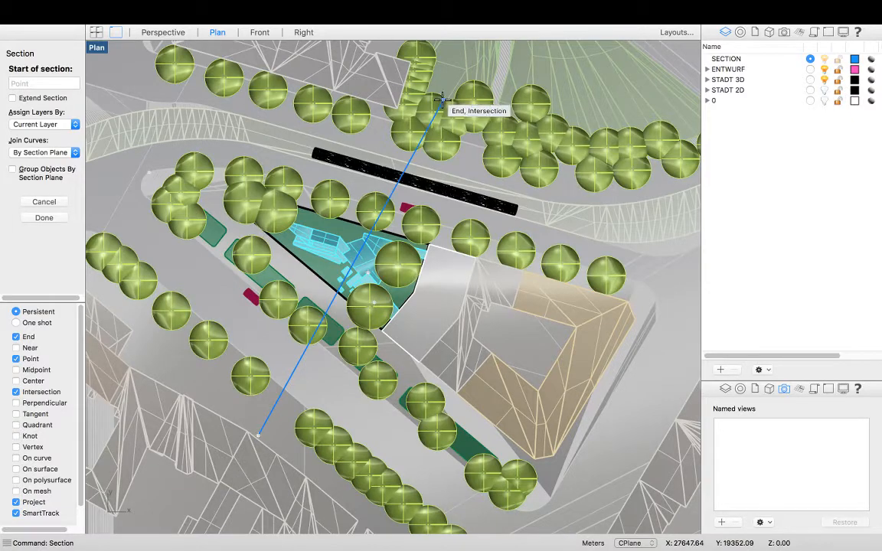
Place the section line from the upper intersection down to the lower-left endpoint.
{"action": "left_click", "coordinate": [441, 102]}
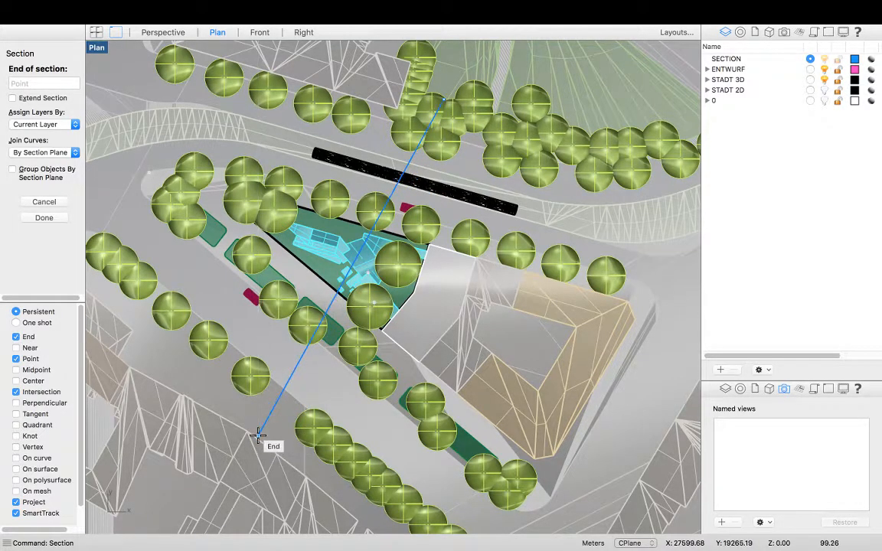
{"action": "left_click", "coordinate": [258, 435]}
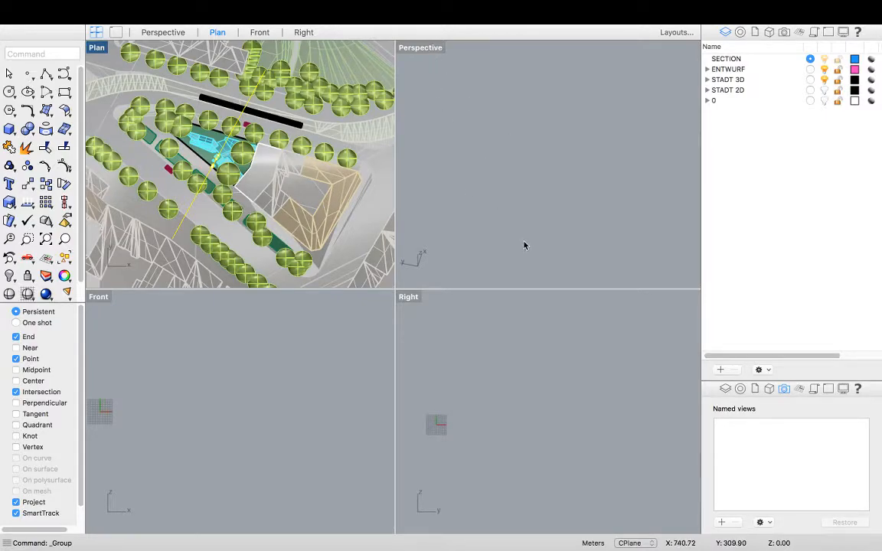
{"action": "mouse_move", "coordinate": [419, 47]}
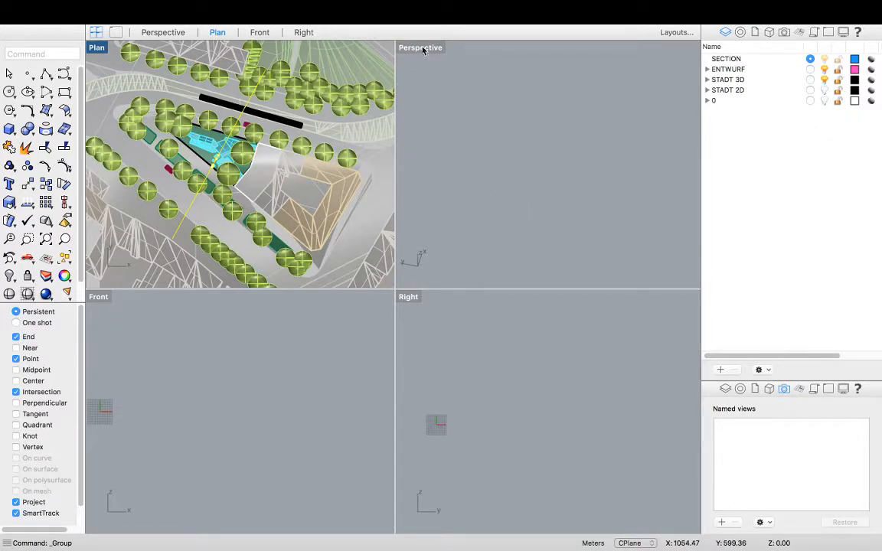
Start Zoom to frame the model in the Perspective and Front viewports.
{"action": "left_click", "coordinate": [162, 32]}
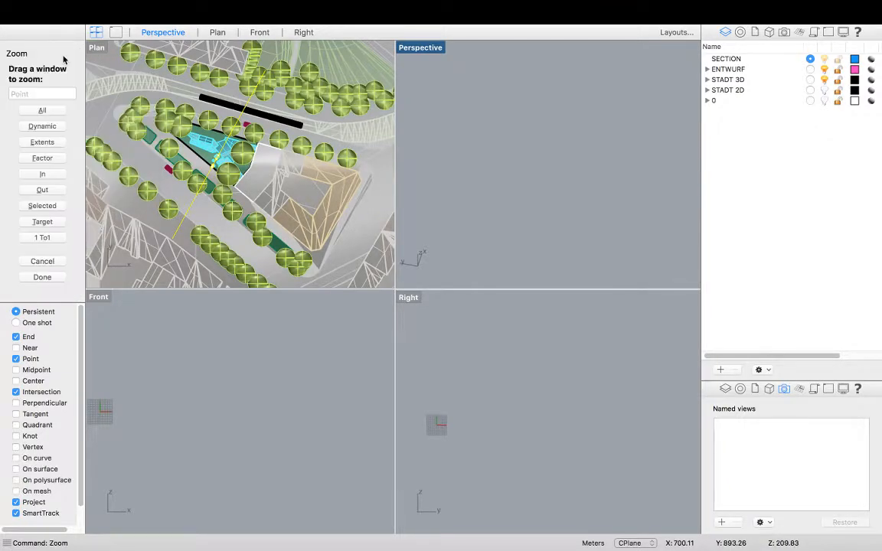
{"action": "mouse_move", "coordinate": [52, 202]}
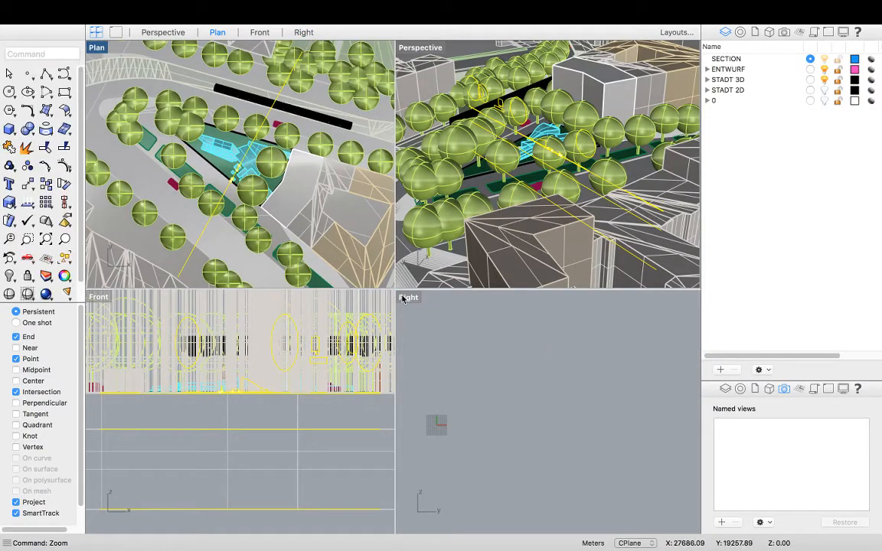
Zoom the Right viewport to extents so the model fills it.
{"action": "left_click", "coordinate": [407, 297]}
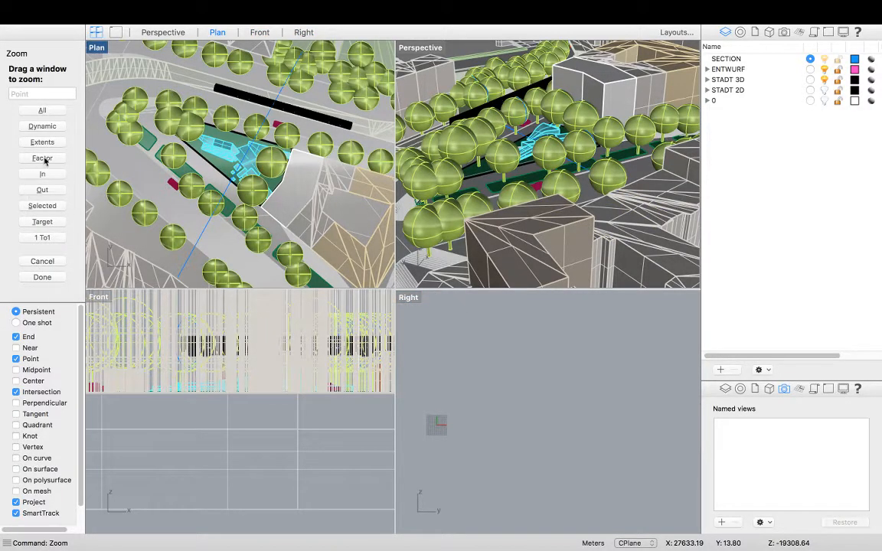
{"action": "left_click", "coordinate": [407, 297]}
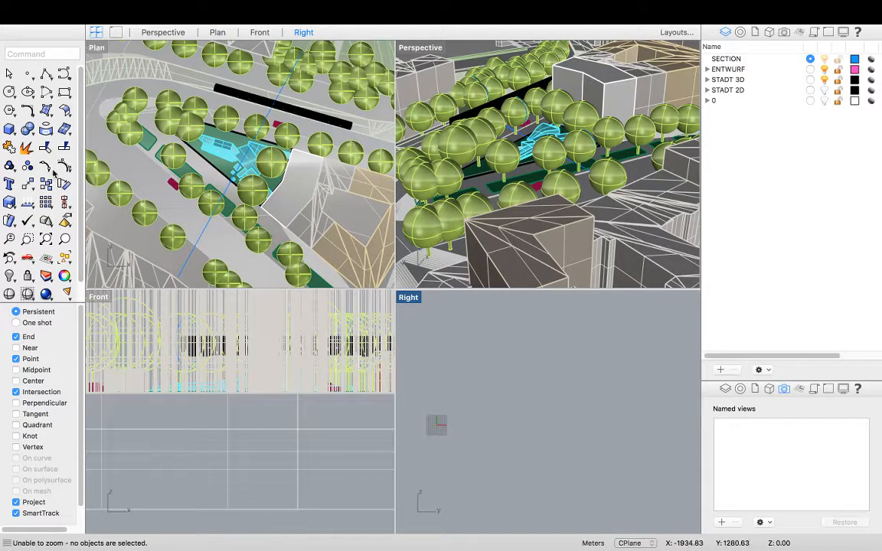
{"action": "mouse_move", "coordinate": [447, 344]}
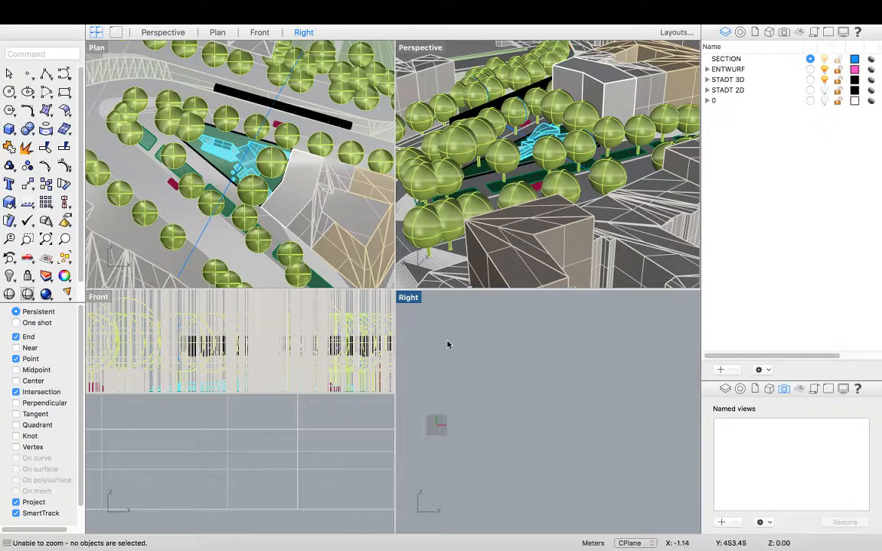
{"action": "left_click", "coordinate": [217, 33]}
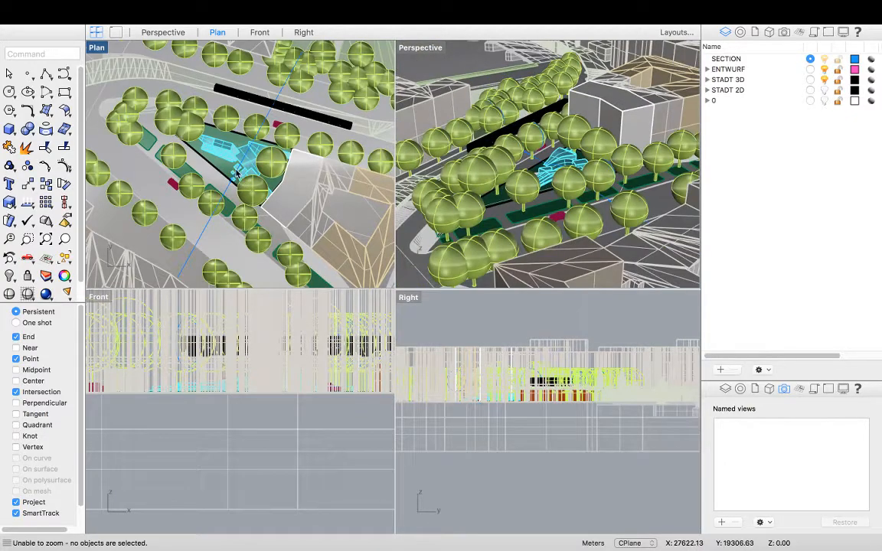
Select all SECTION layer objects, invert the selection and hide everything else.
{"action": "right_click", "coordinate": [726, 58]}
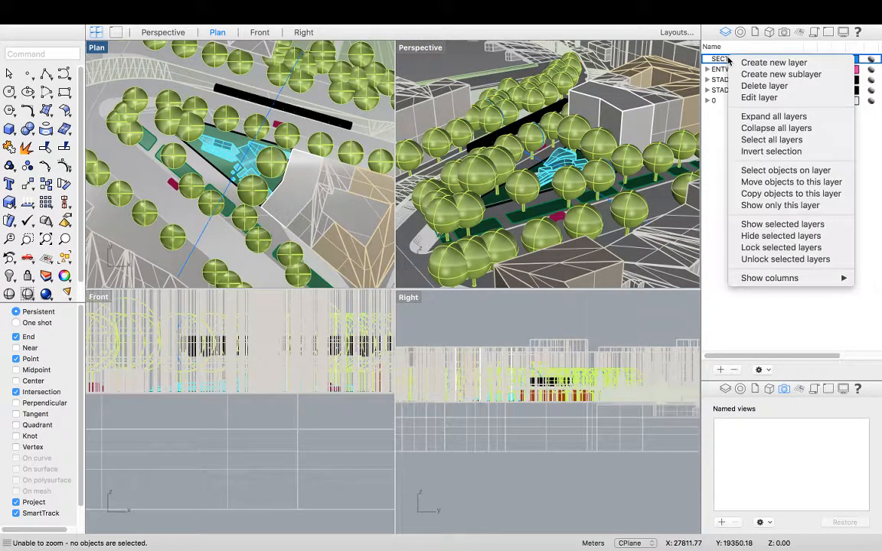
{"action": "mouse_move", "coordinate": [785, 170]}
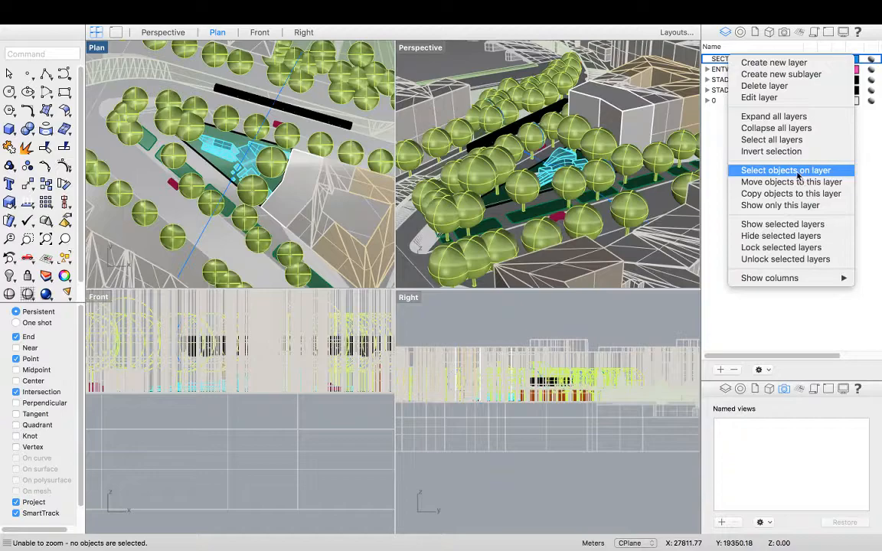
{"action": "left_click", "coordinate": [784, 170]}
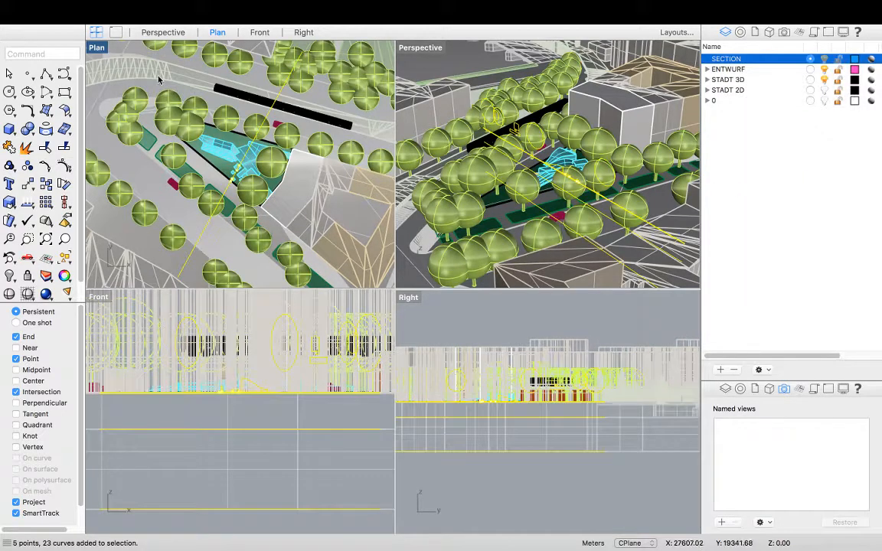
{"action": "type", "text": "In"}
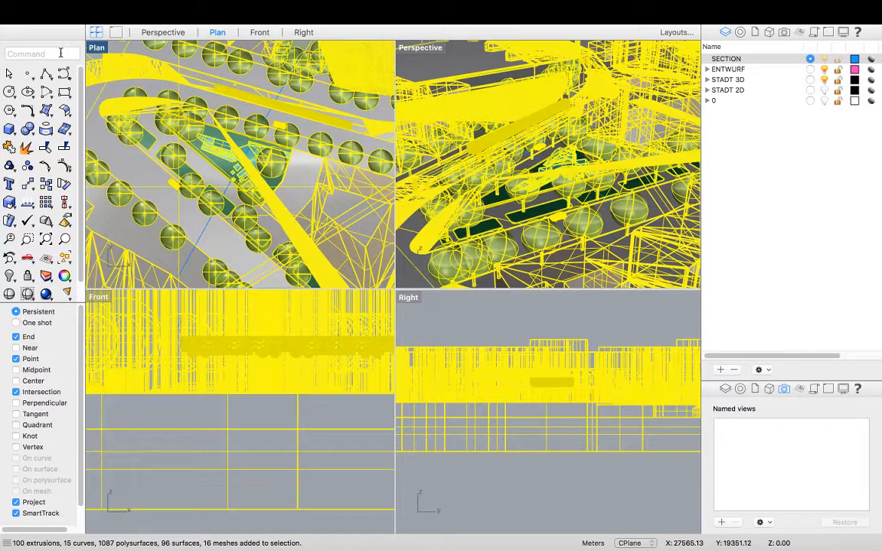
{"action": "type", "text": "hi"}
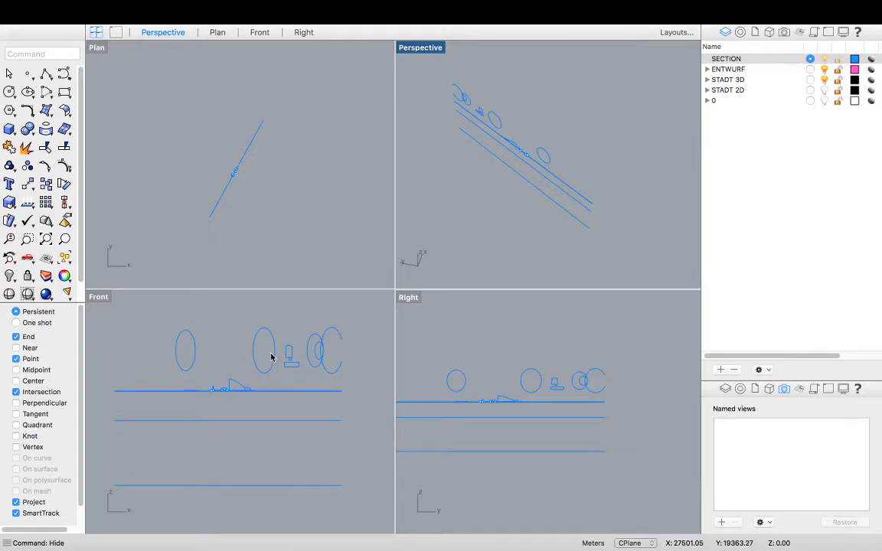
{"action": "mouse_move", "coordinate": [279, 340]}
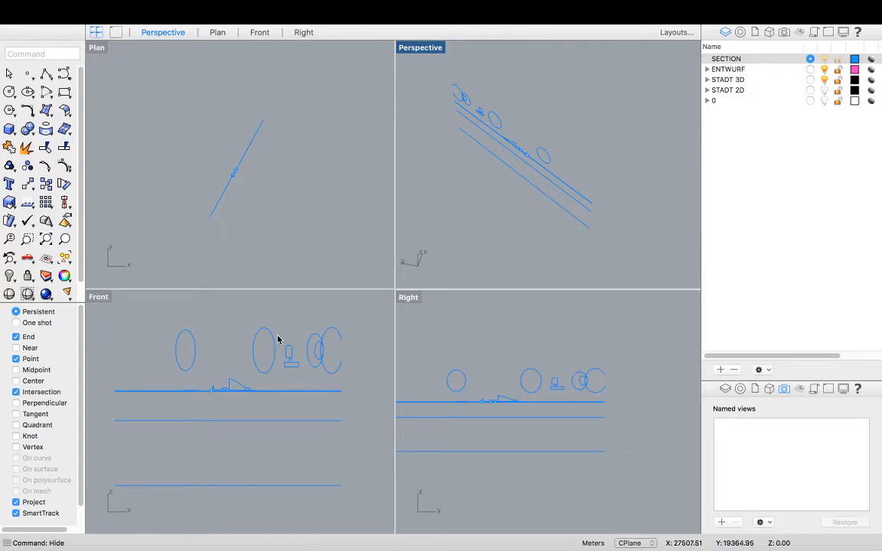
{"action": "mouse_move", "coordinate": [263, 322]}
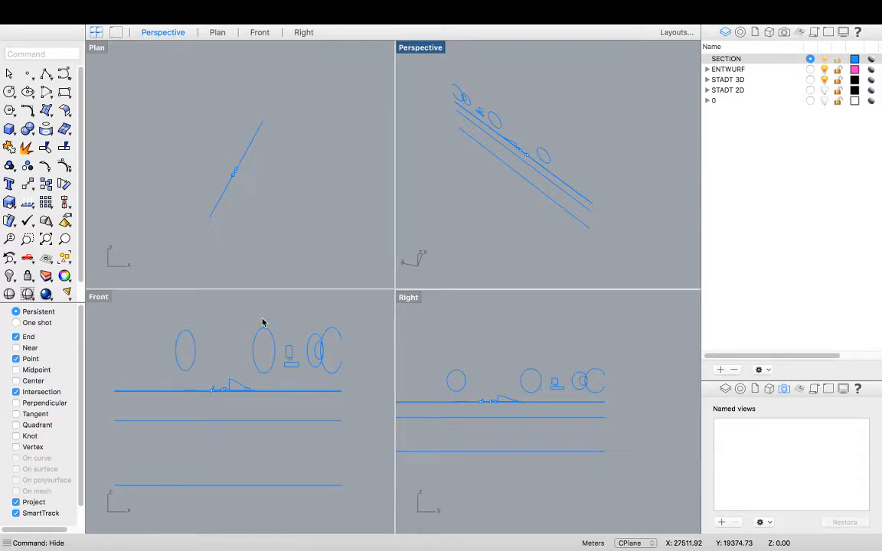
{"action": "mouse_move", "coordinate": [241, 337]}
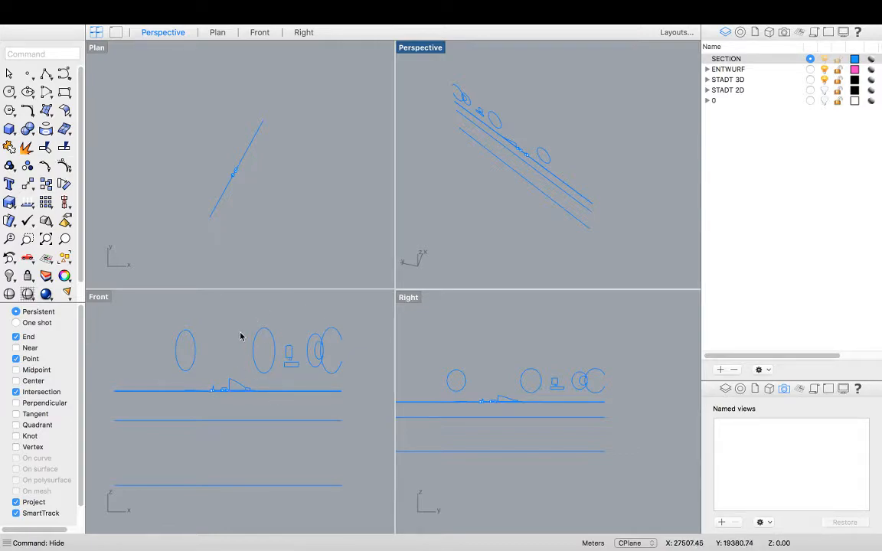
Rotate the section curves parallel to Front and maximize the Front viewport.
{"action": "left_click", "coordinate": [217, 33]}
{"action": "type", "text": "Rotate"}
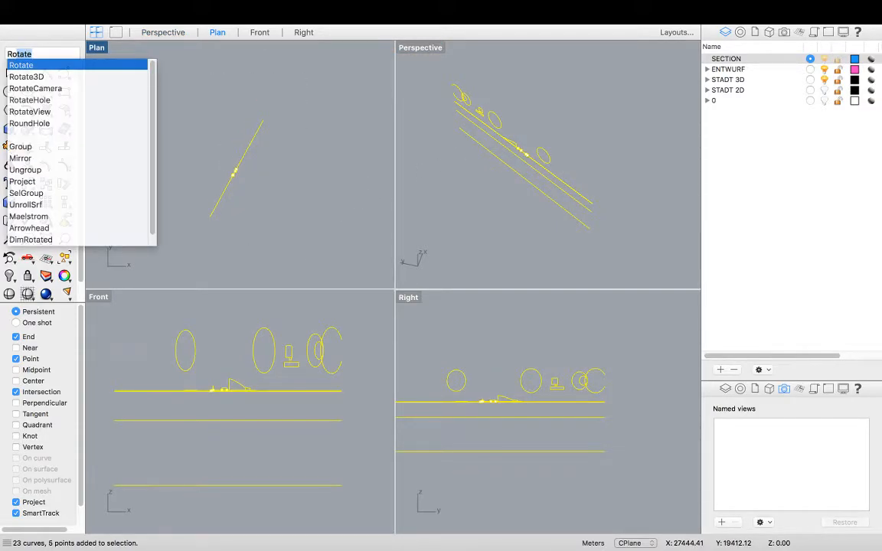
{"action": "left_click", "coordinate": [22, 65]}
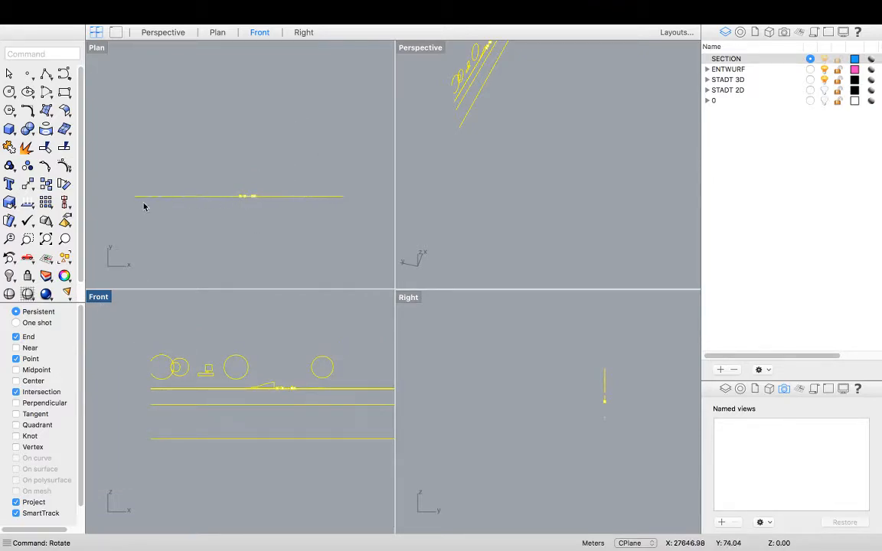
{"action": "mouse_move", "coordinate": [362, 190]}
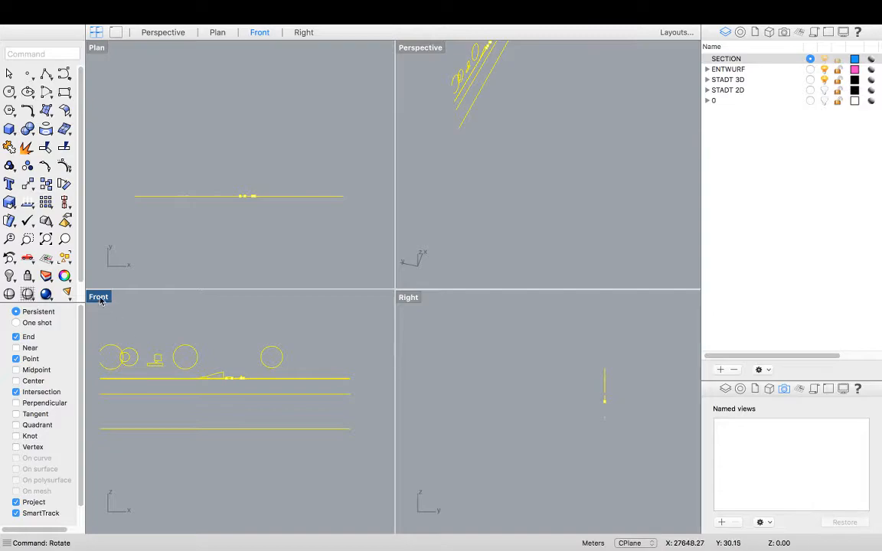
{"action": "double_click", "coordinate": [98, 297]}
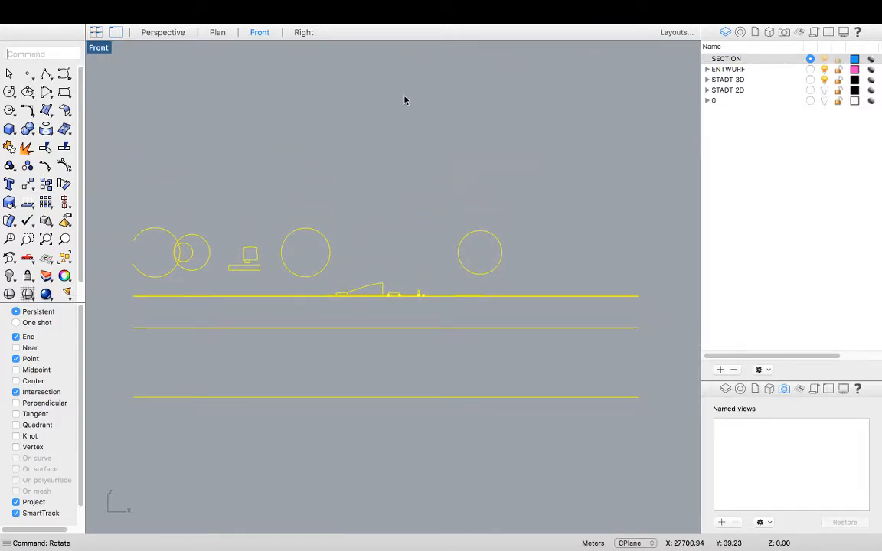
Run Make2D on the current view with hidden lines turned off.
{"action": "type", "text": "Make2D"}
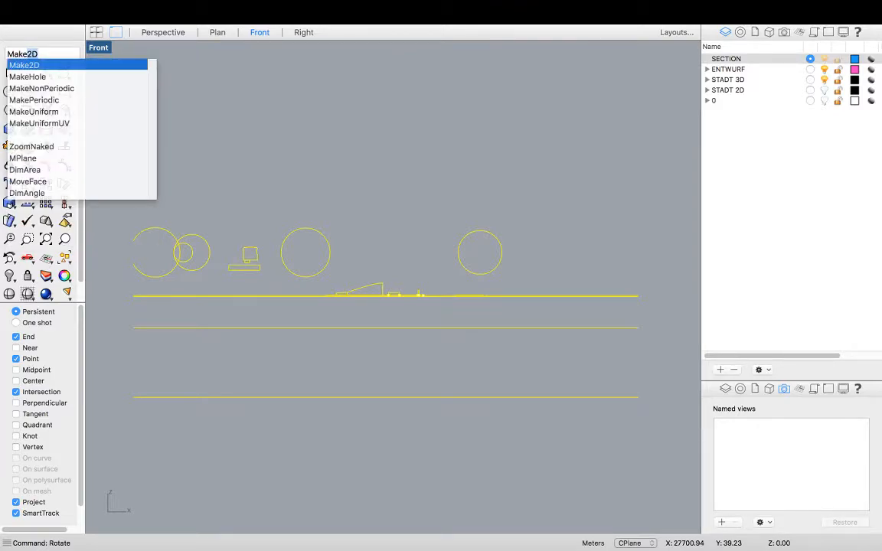
{"action": "left_click", "coordinate": [25, 65]}
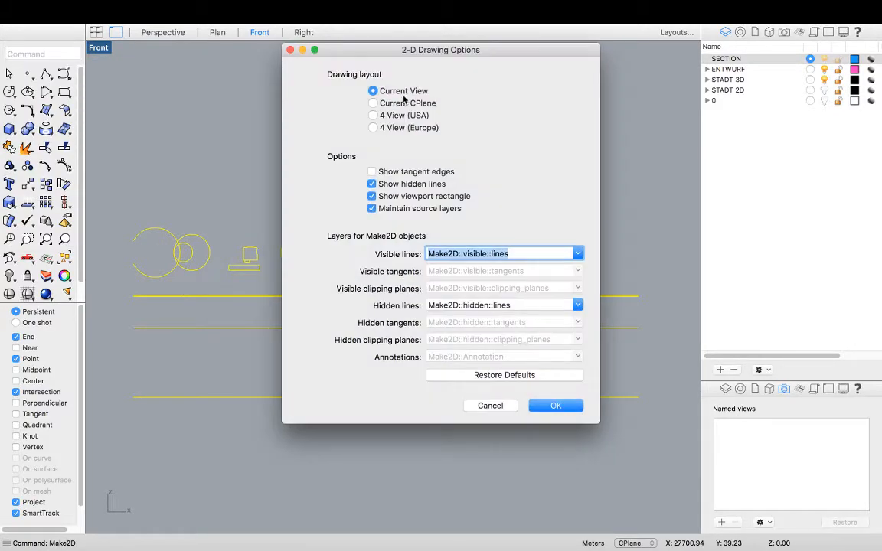
{"action": "left_click", "coordinate": [370, 184]}
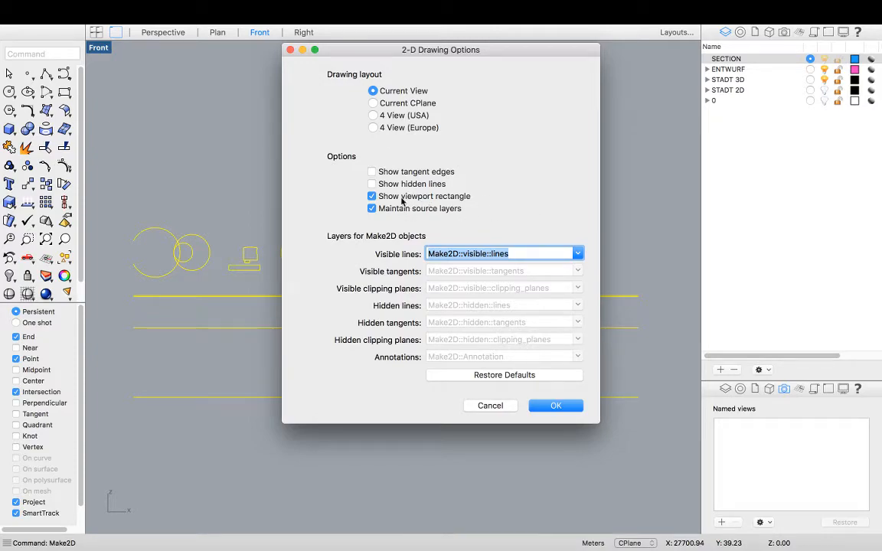
{"action": "mouse_move", "coordinate": [517, 233]}
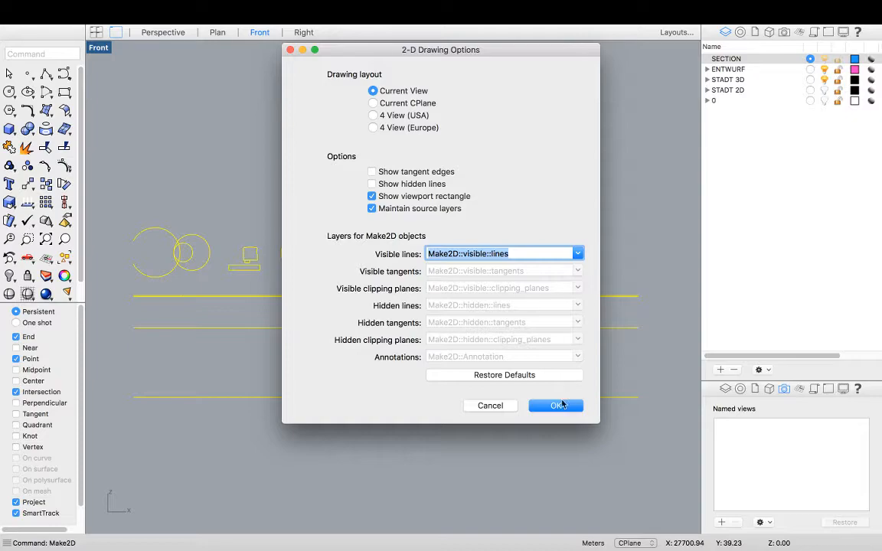
{"action": "left_click", "coordinate": [554, 405]}
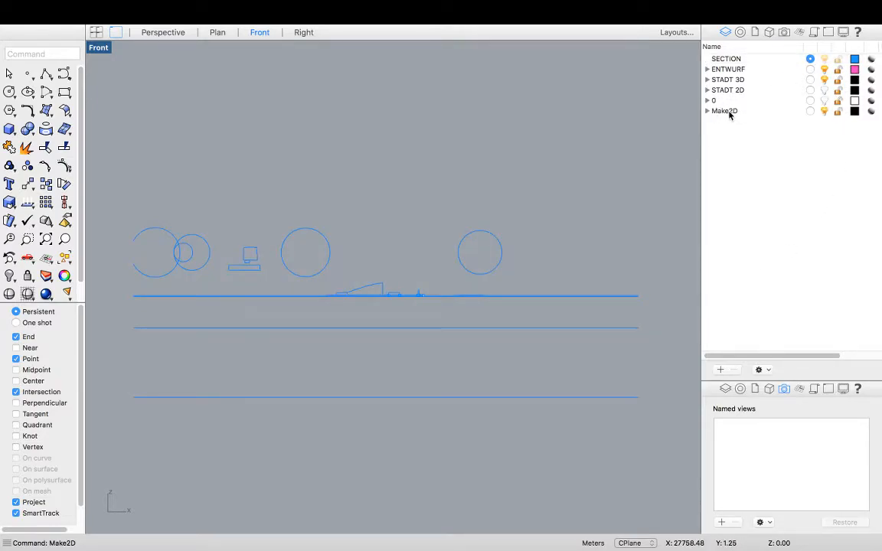
Select the new Make2D layer and zoom to the flattened drawing.
{"action": "left_click", "coordinate": [724, 110]}
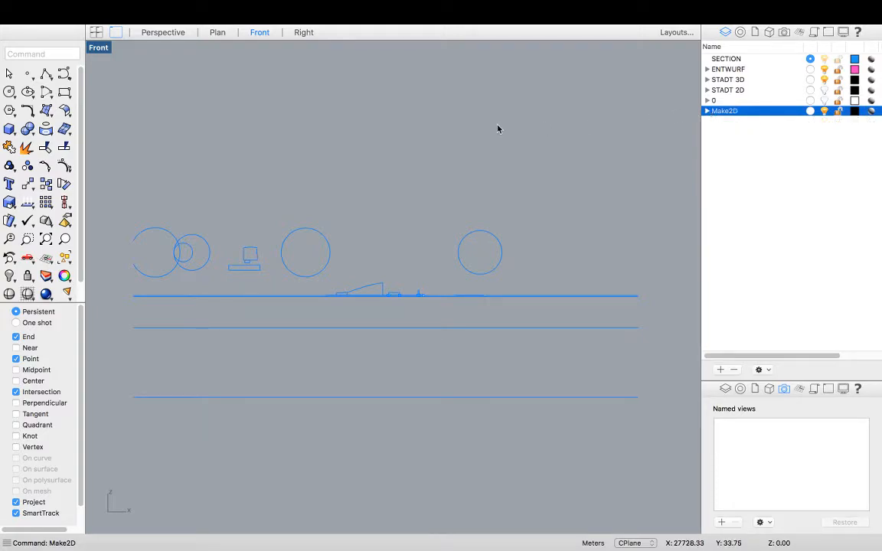
{"action": "mouse_move", "coordinate": [404, 92]}
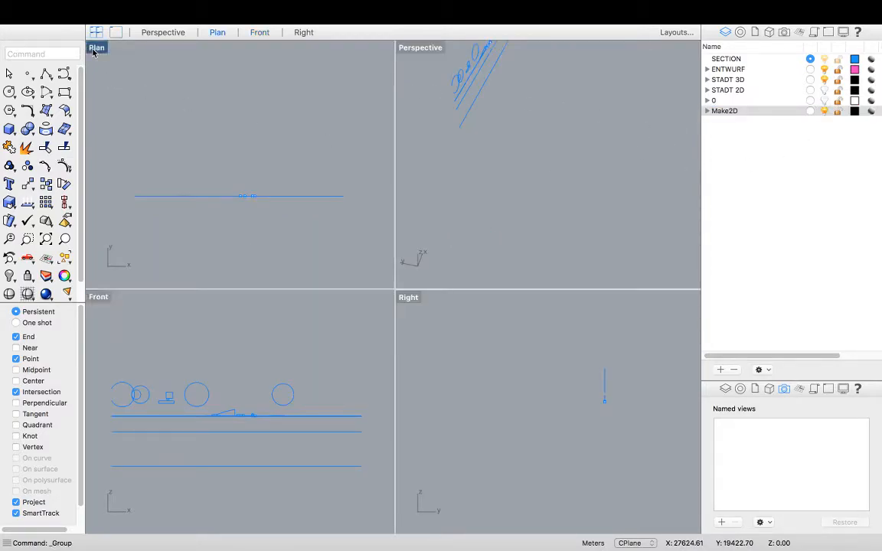
{"action": "type", "text": "z"}
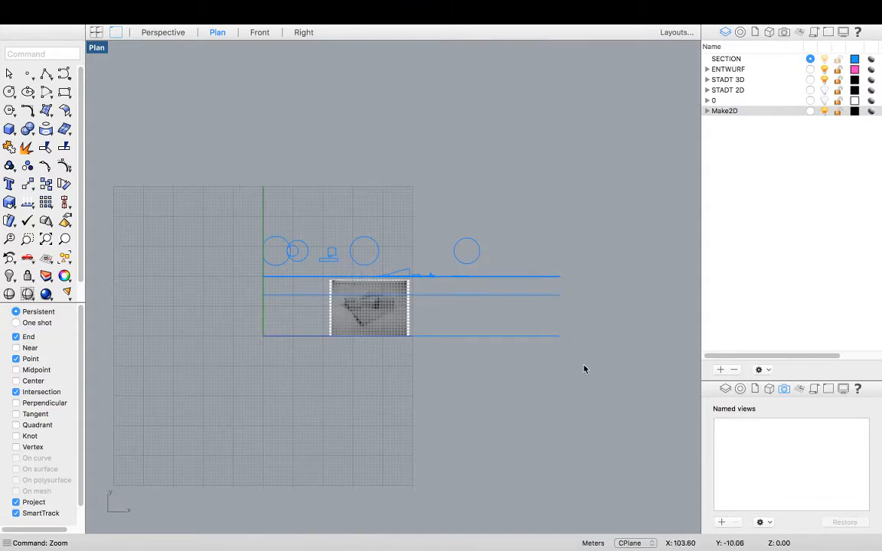
Export the selected 2D section curves as an AutoCAD Drawing (dwg) file.
{"action": "left_click", "coordinate": [401, 306]}
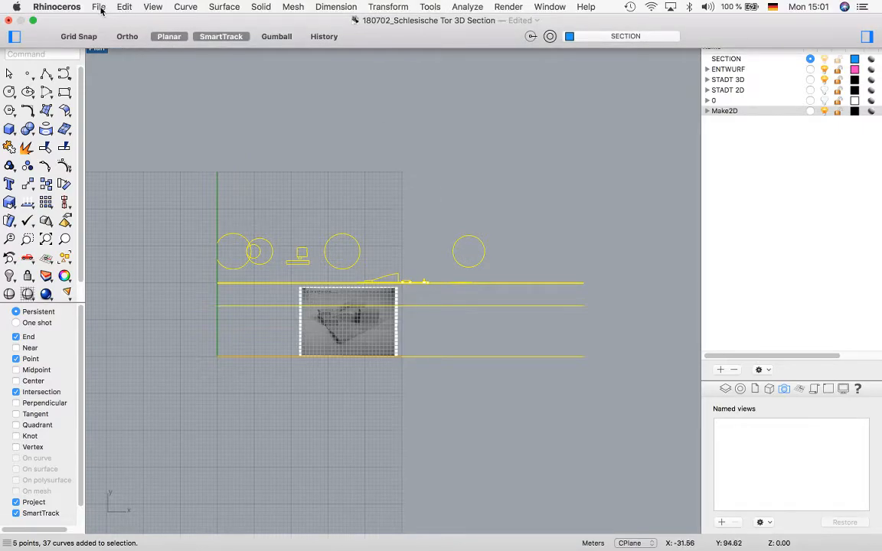
{"action": "left_click", "coordinate": [98, 6]}
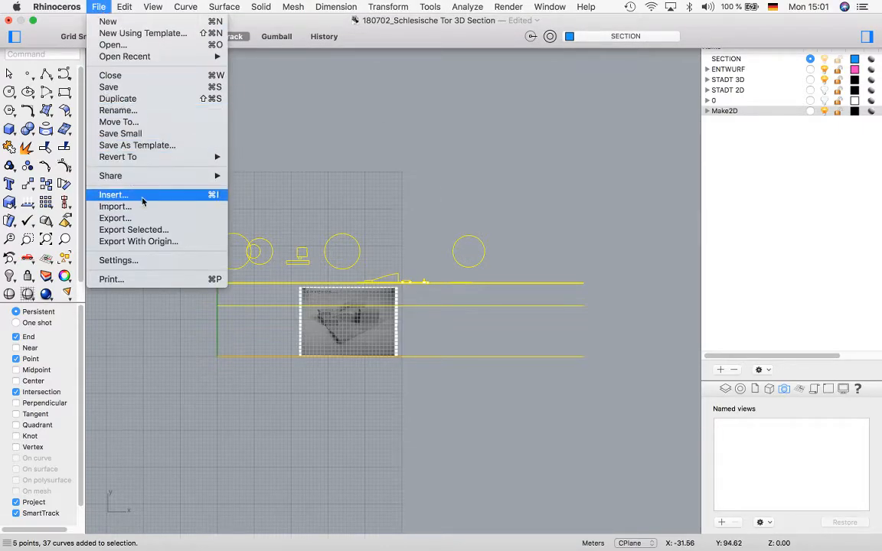
{"action": "left_click", "coordinate": [114, 218]}
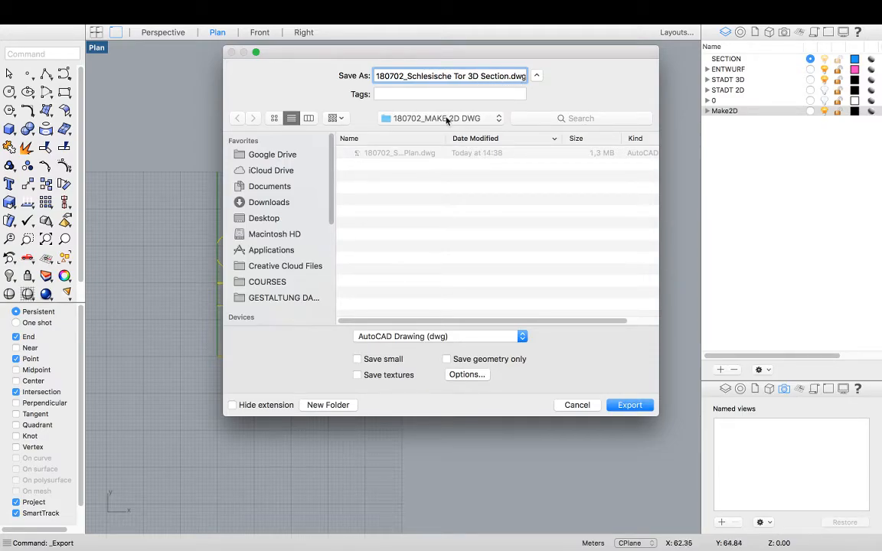
{"action": "mouse_move", "coordinate": [379, 221]}
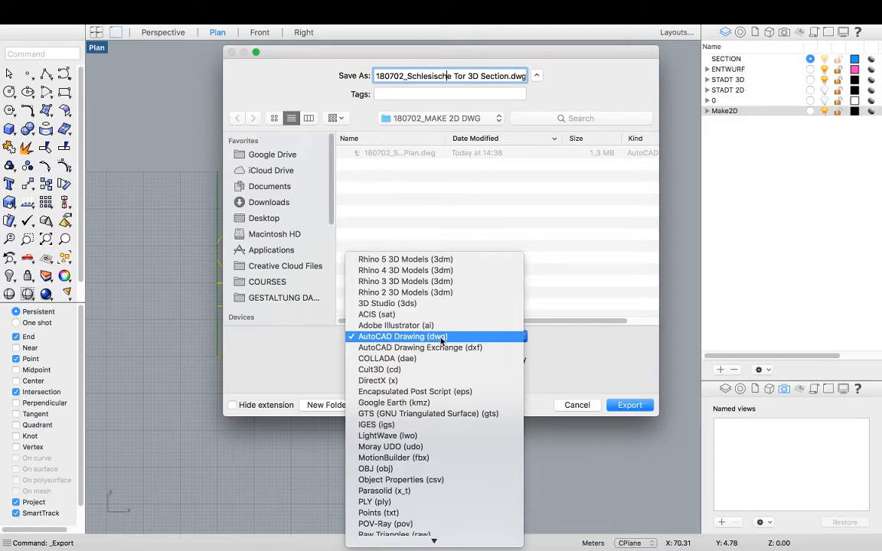
{"action": "left_click", "coordinate": [401, 337]}
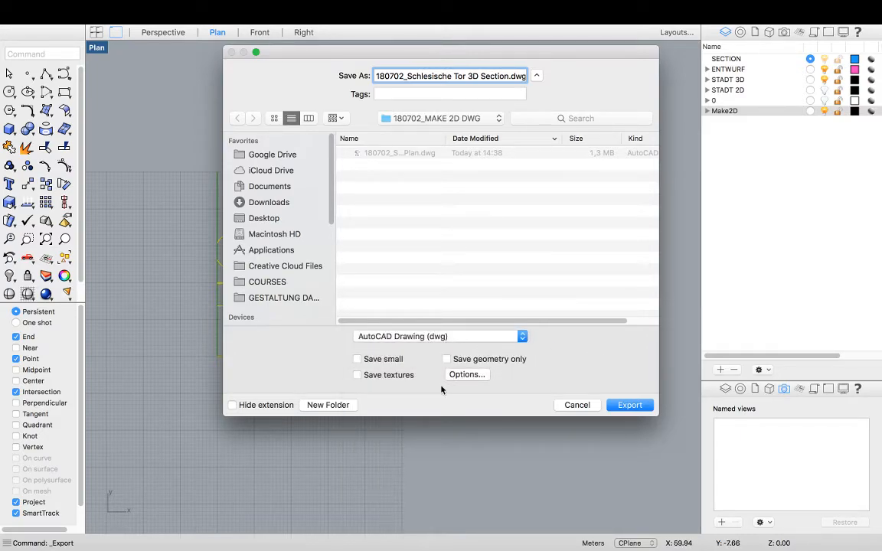
{"action": "left_click", "coordinate": [629, 405]}
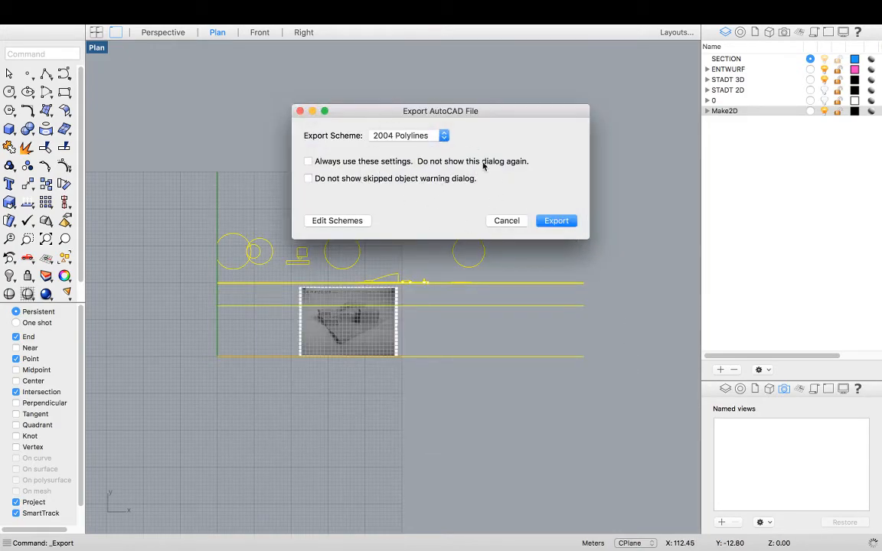
{"action": "mouse_move", "coordinate": [417, 137]}
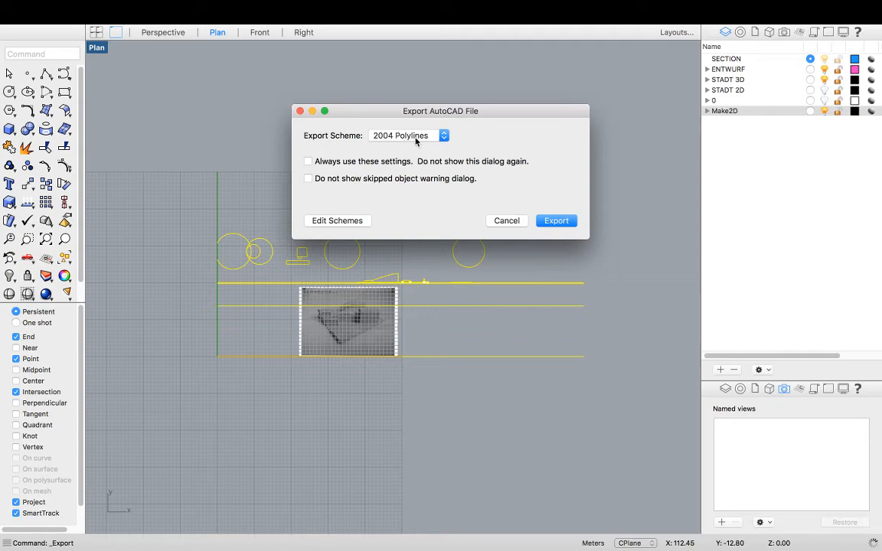
Write the DWG using the 2004 Polylines export scheme.
{"action": "left_click", "coordinate": [408, 134]}
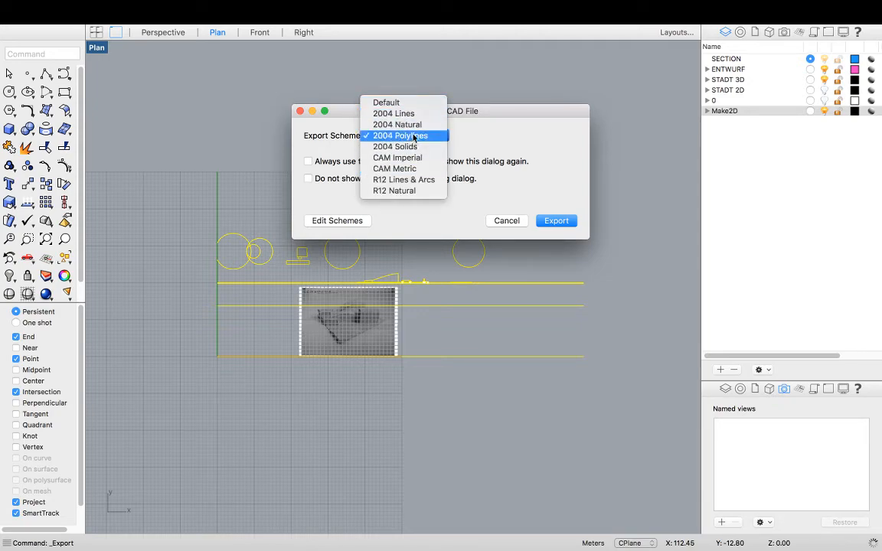
{"action": "left_click", "coordinate": [401, 135]}
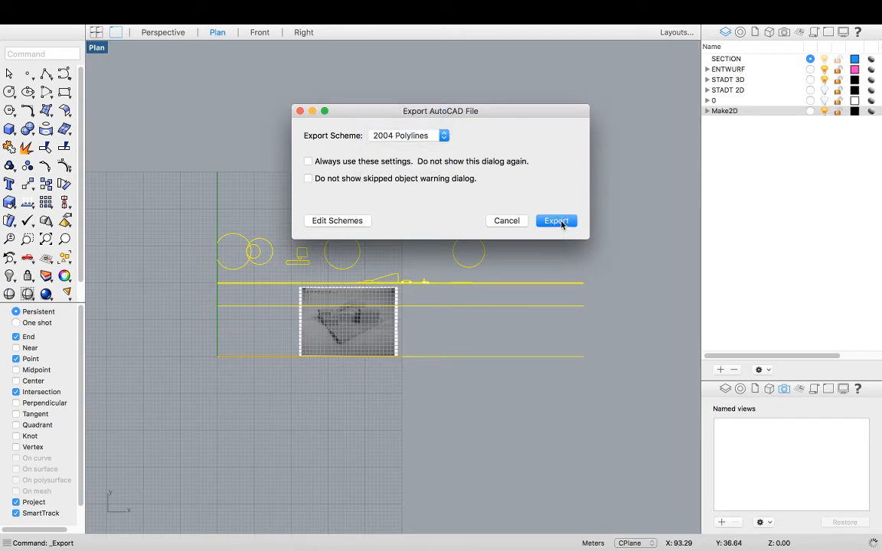
{"action": "left_click", "coordinate": [555, 221]}
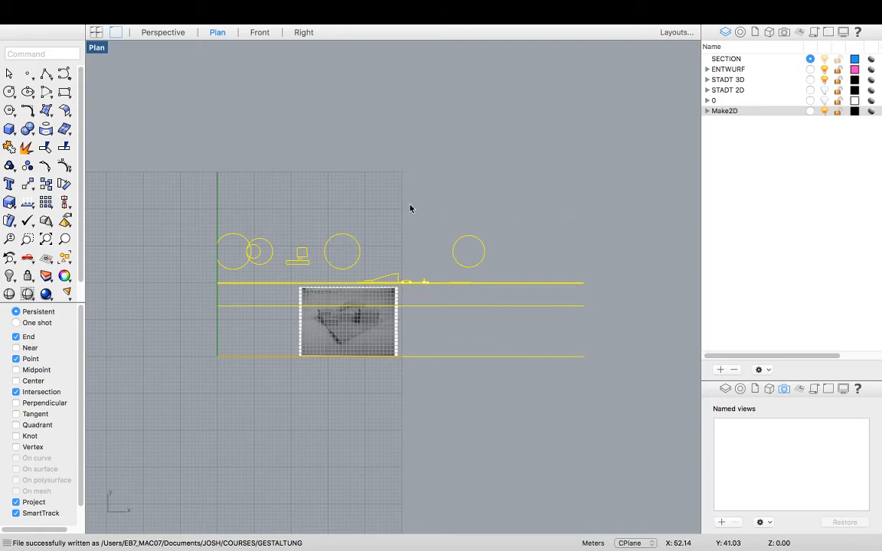
{"action": "mouse_move", "coordinate": [413, 215]}
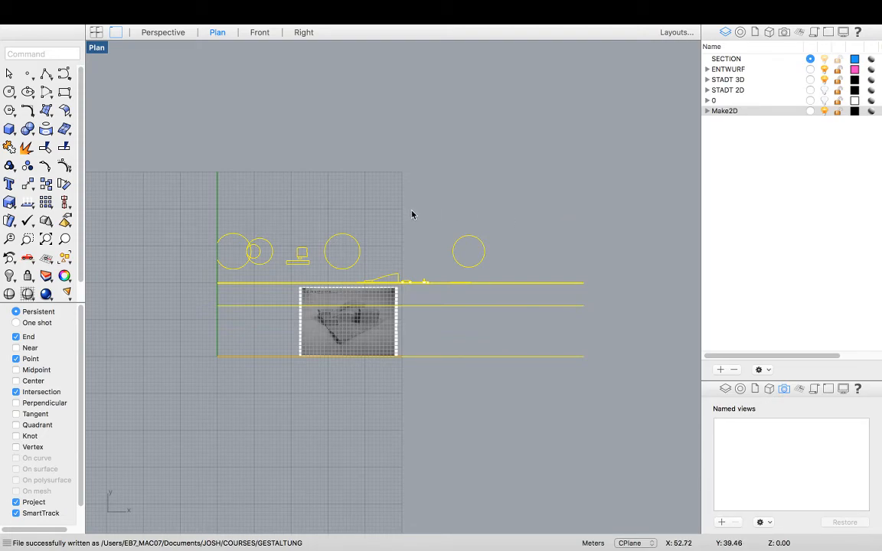
{"action": "mouse_move", "coordinate": [438, 227]}
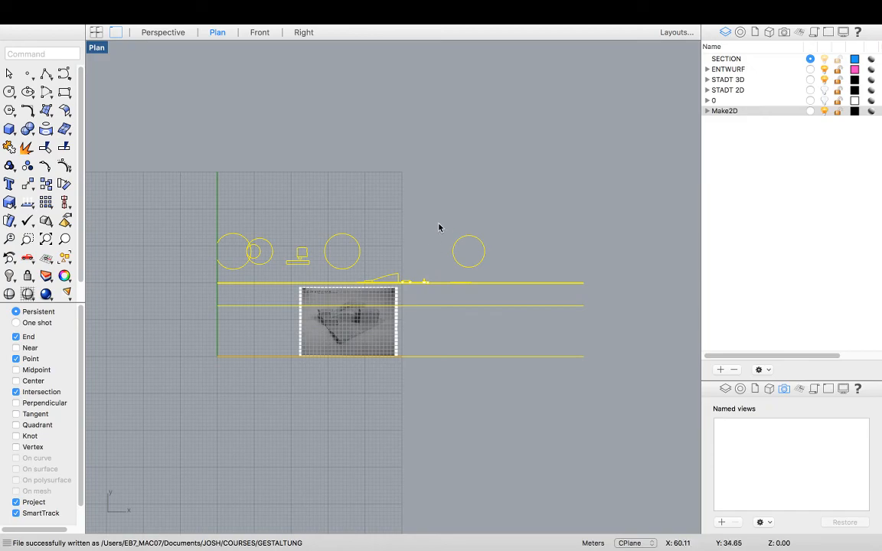